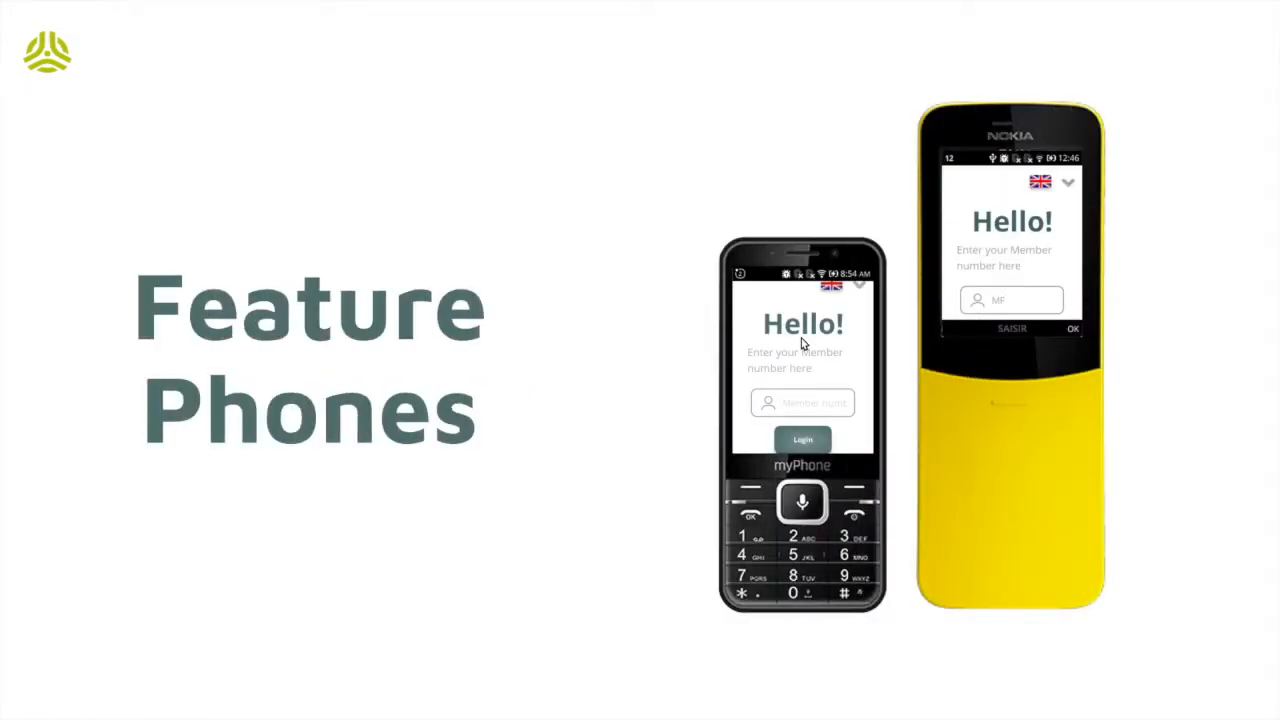
# Step: Install demo.sutti.app from the browser menu as a home-screen app and launch Sutti
pyautogui.write('MF372')
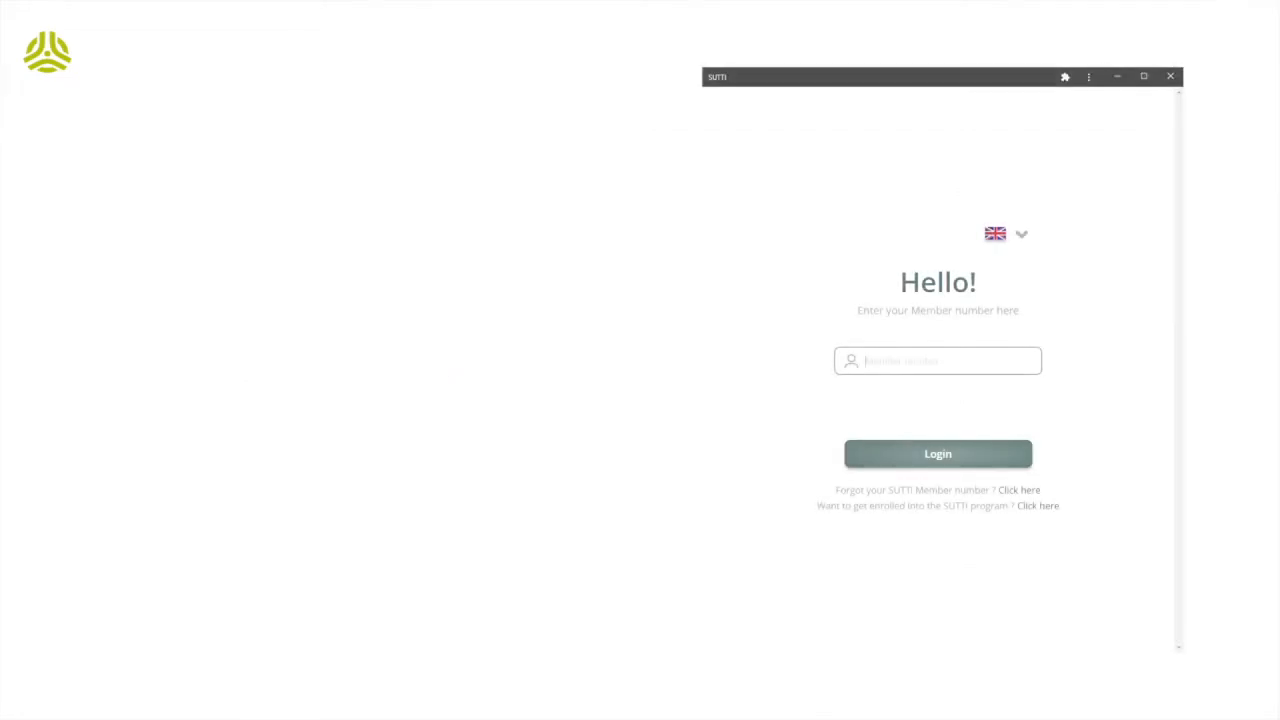
pyautogui.write('s')
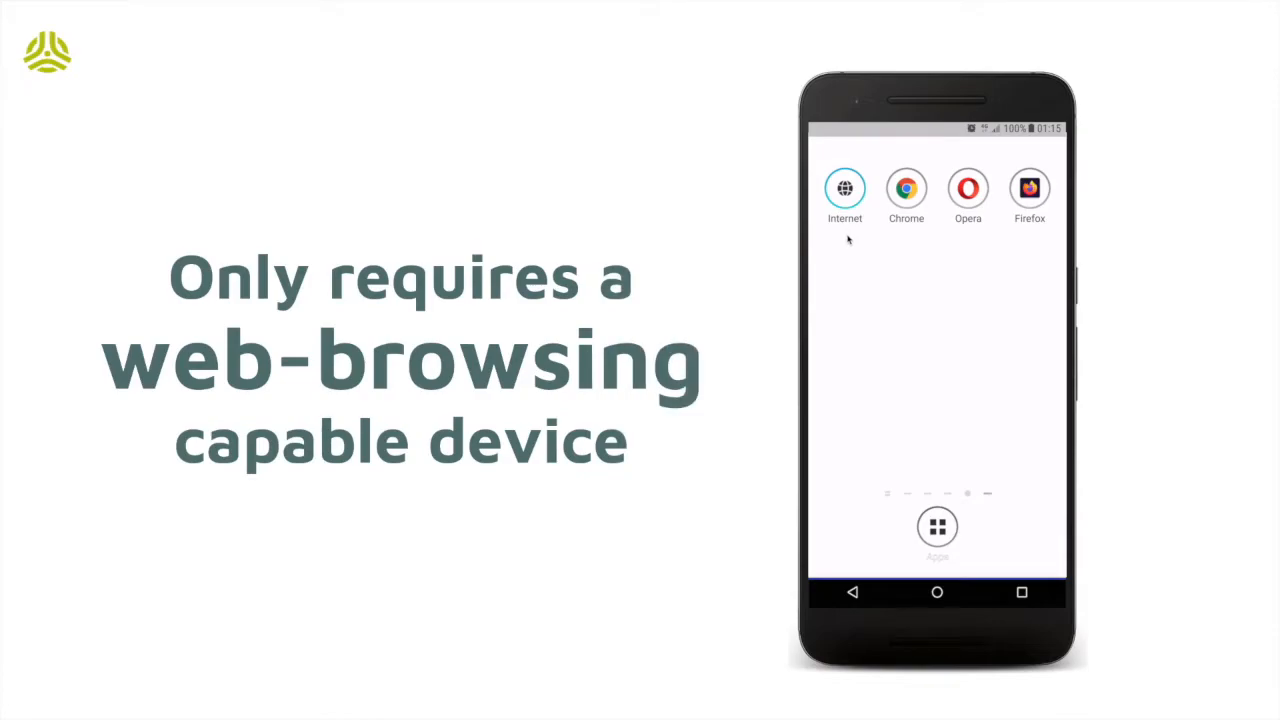
pyautogui.moveTo(862, 239)
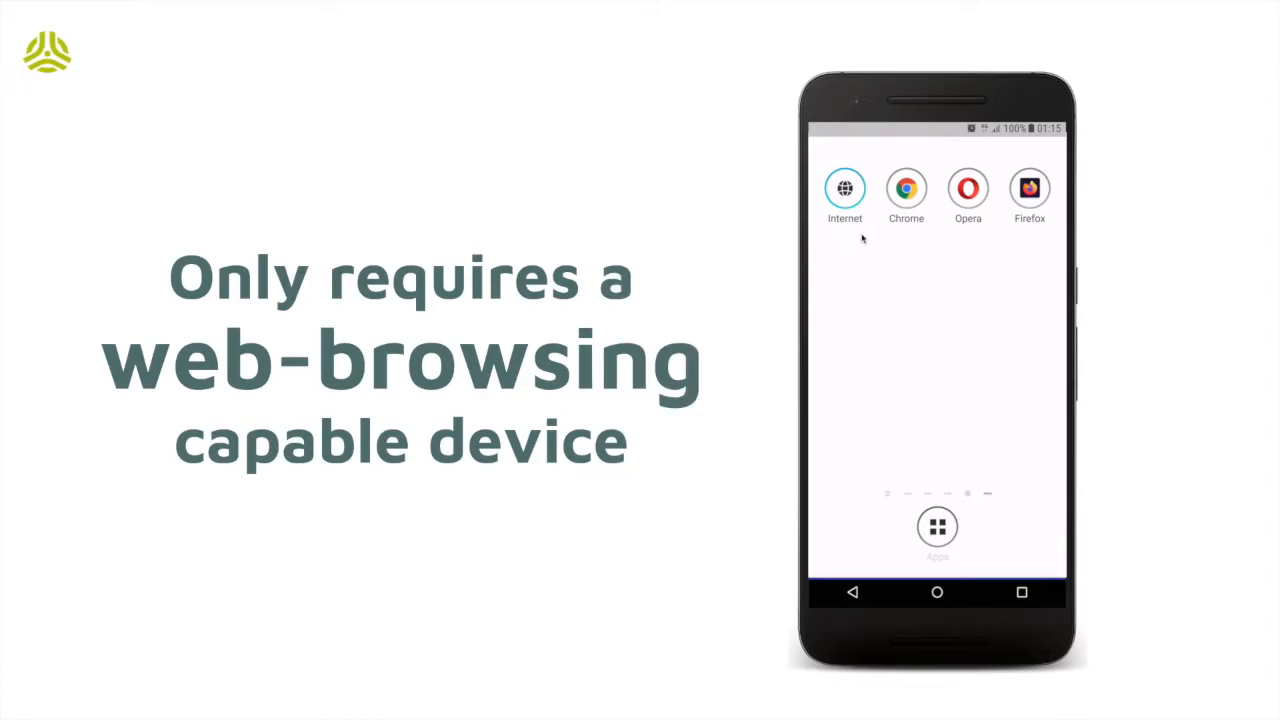
pyautogui.moveTo(907, 237)
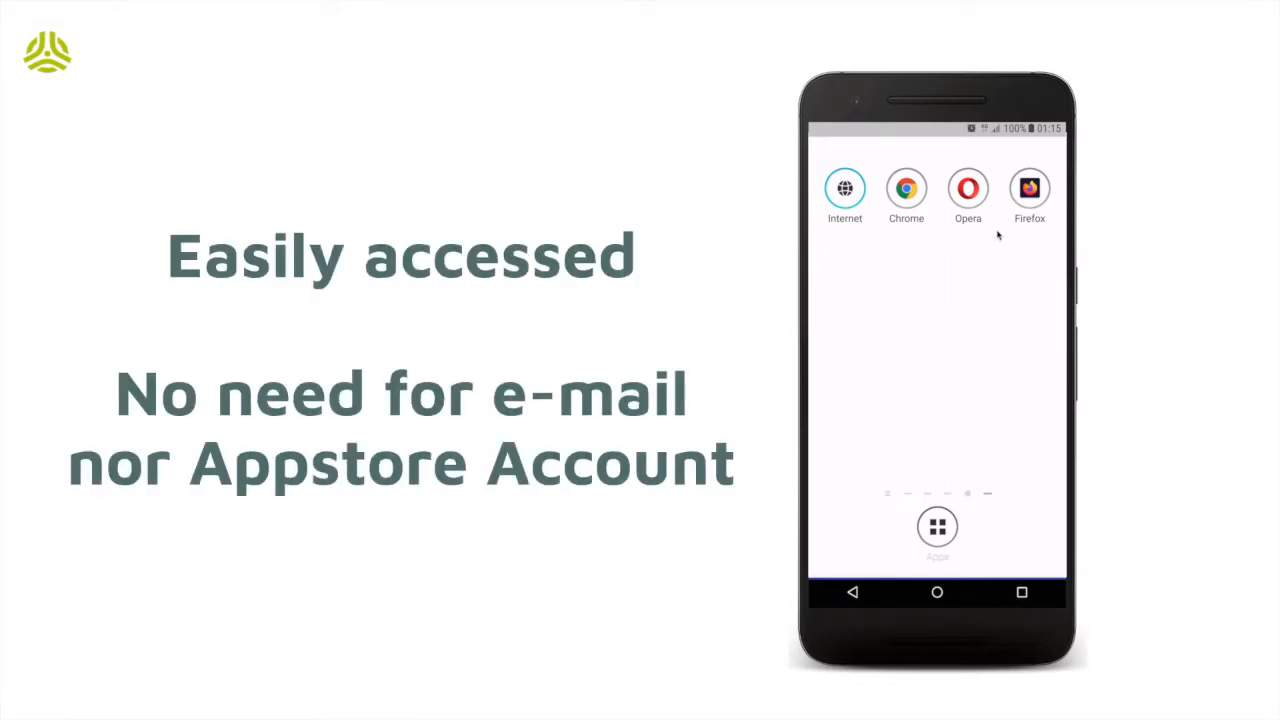
pyautogui.moveTo(1035, 235)
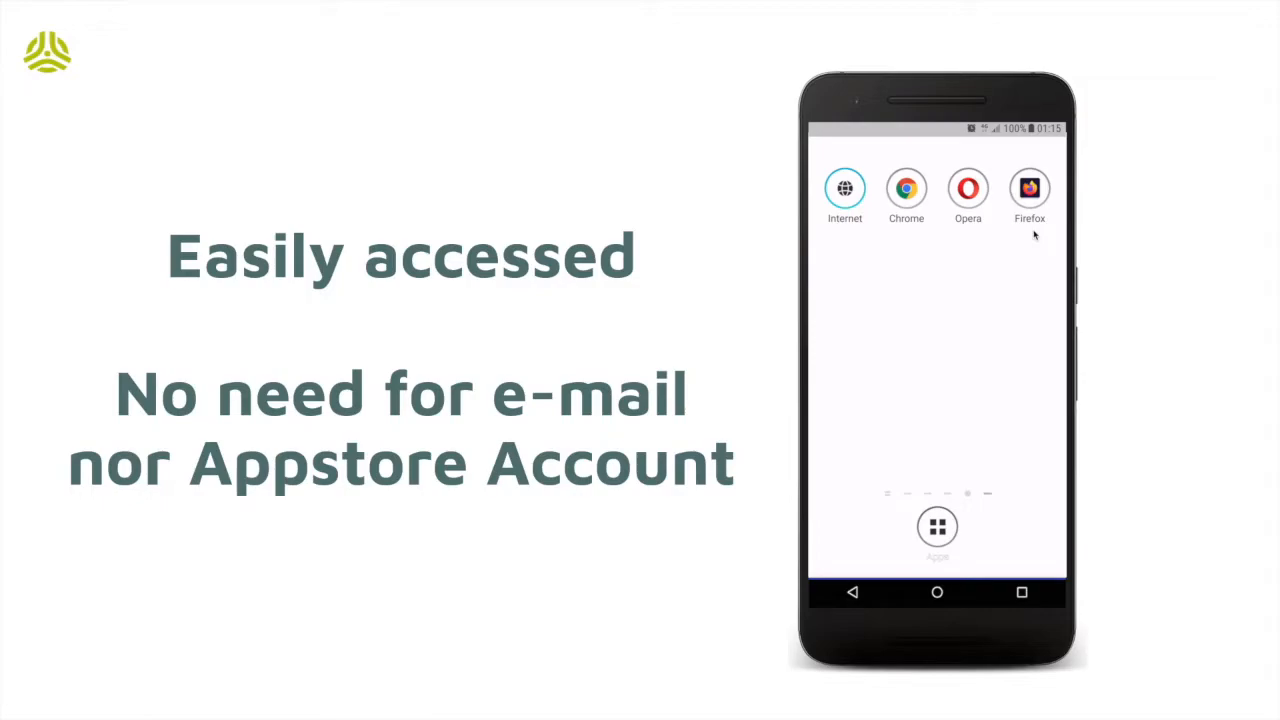
pyautogui.click(1029, 189)
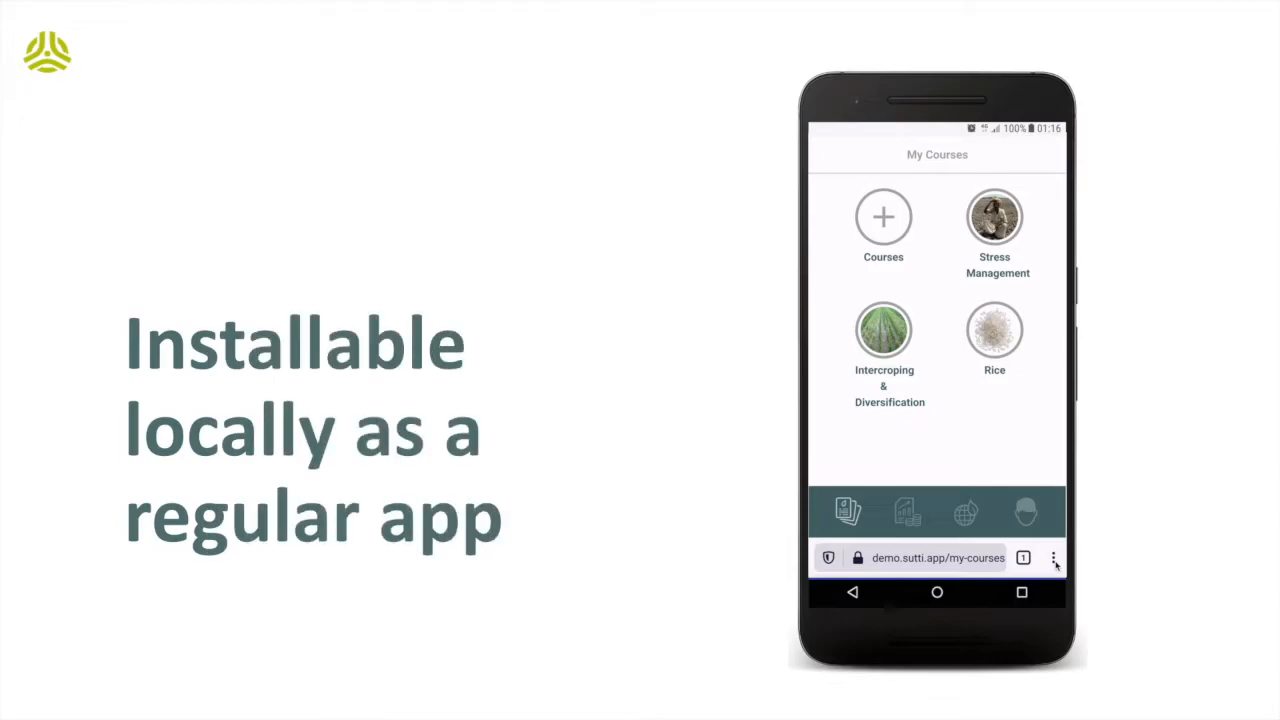
pyautogui.click(1053, 558)
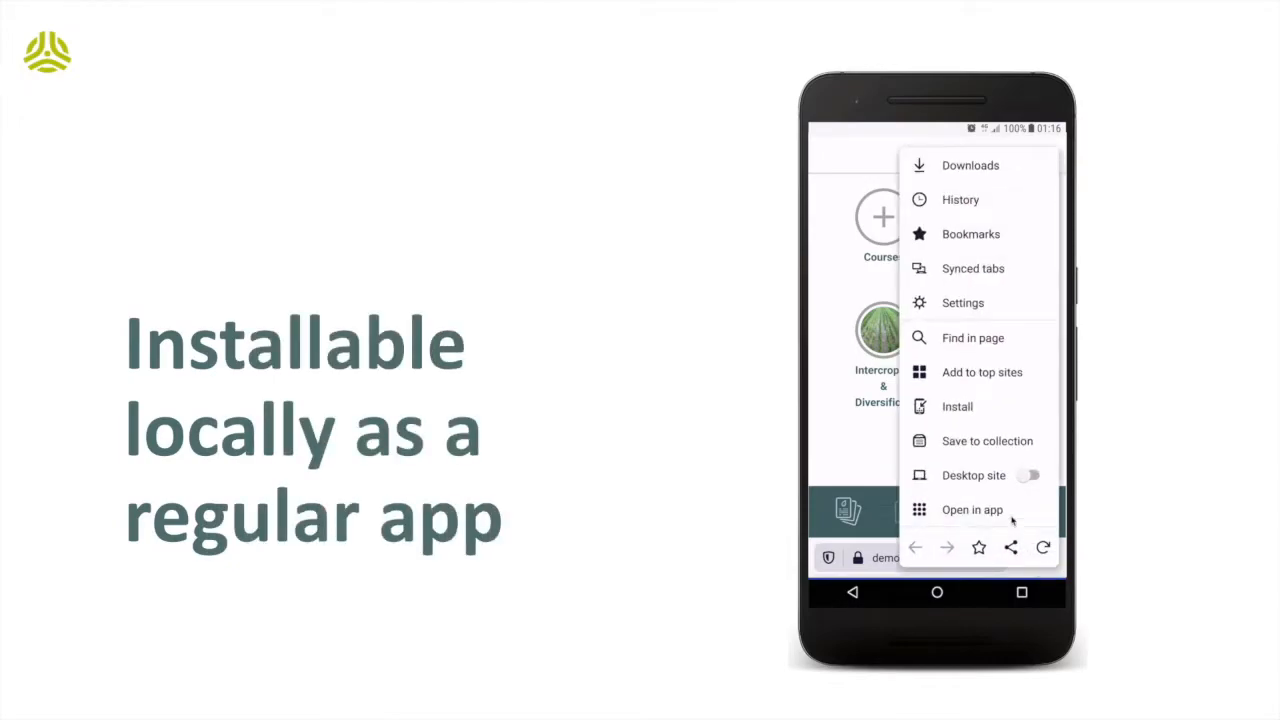
pyautogui.moveTo(958, 408)
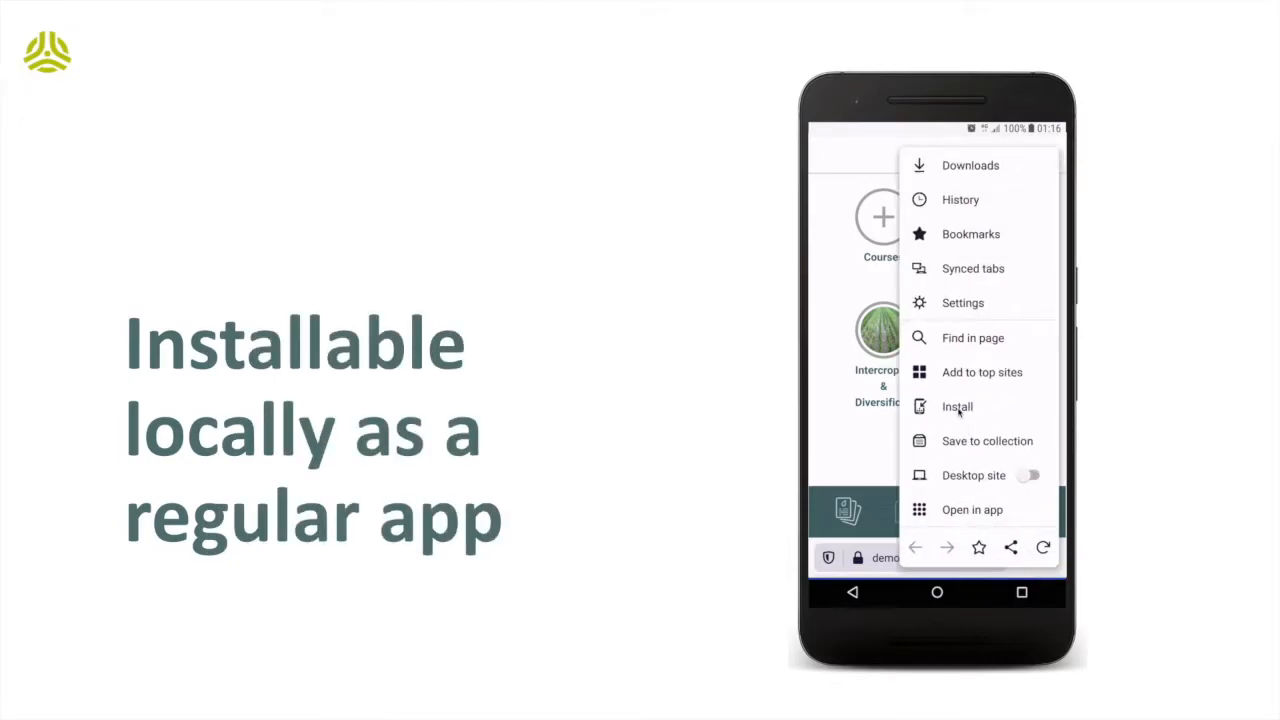
pyautogui.click(957, 406)
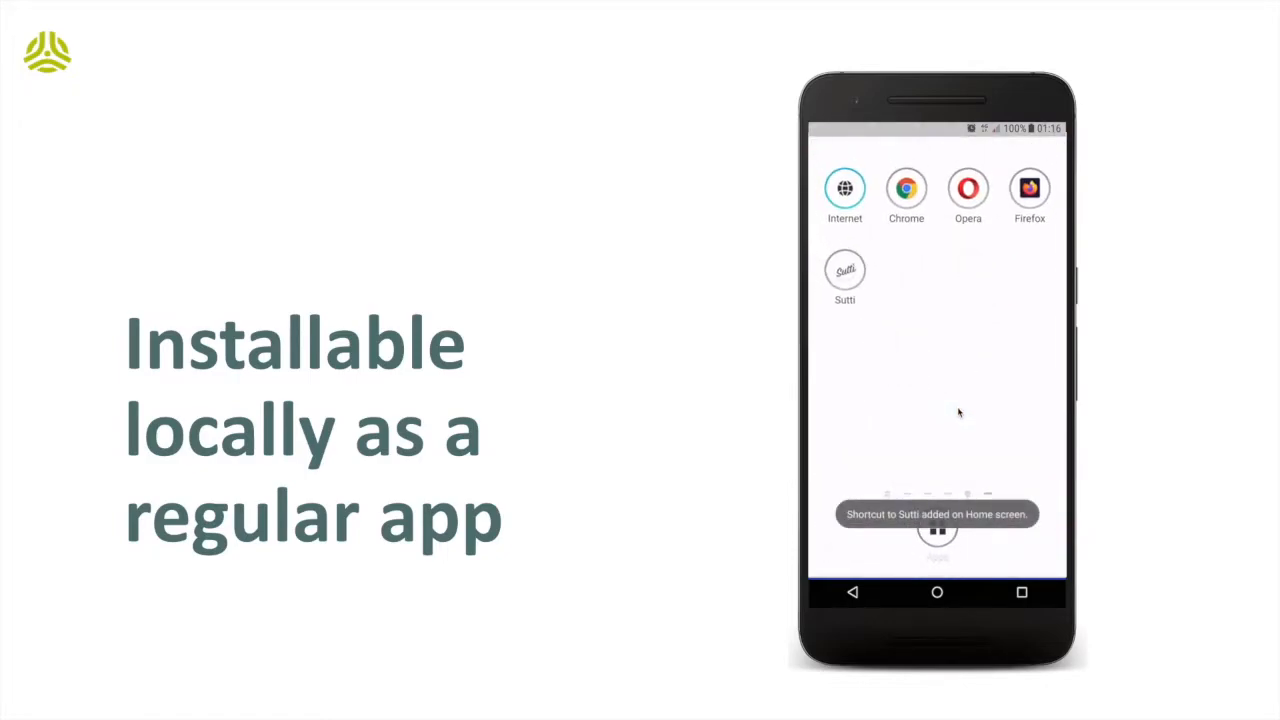
pyautogui.click(845, 270)
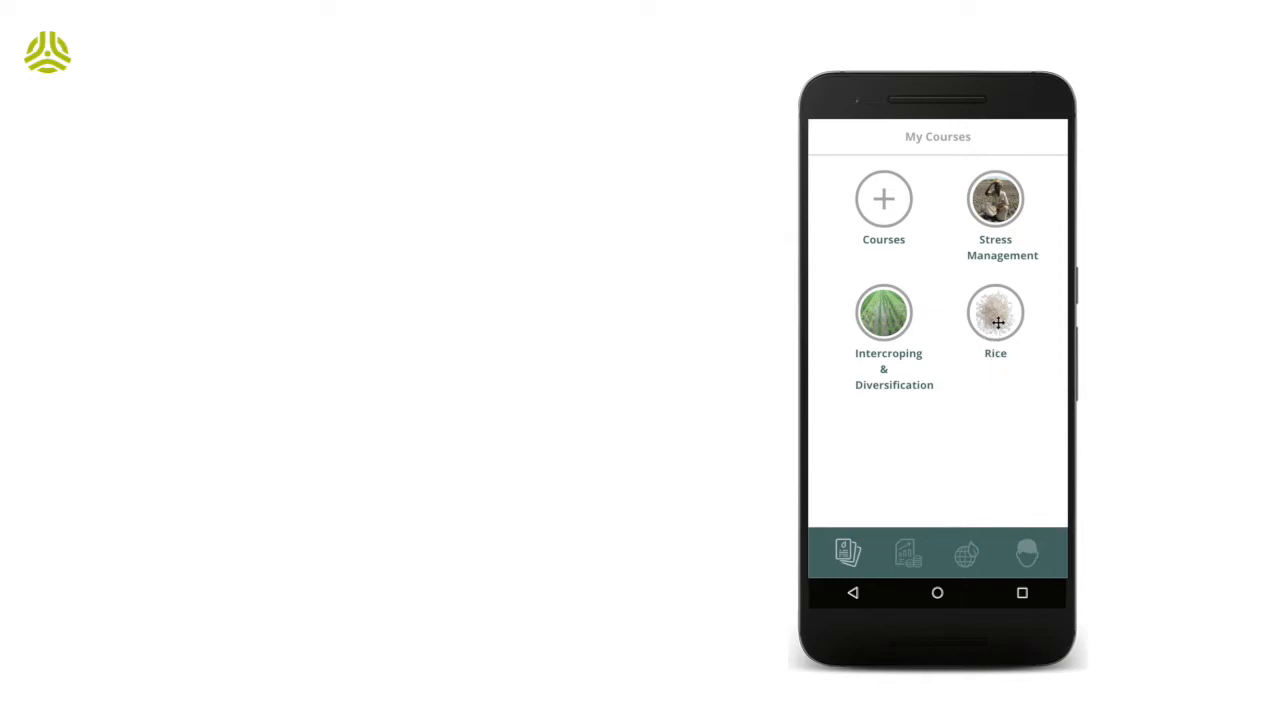
# Step: Enter the Rice course and browse its chapter list down to Crop management
pyautogui.click(995, 313)
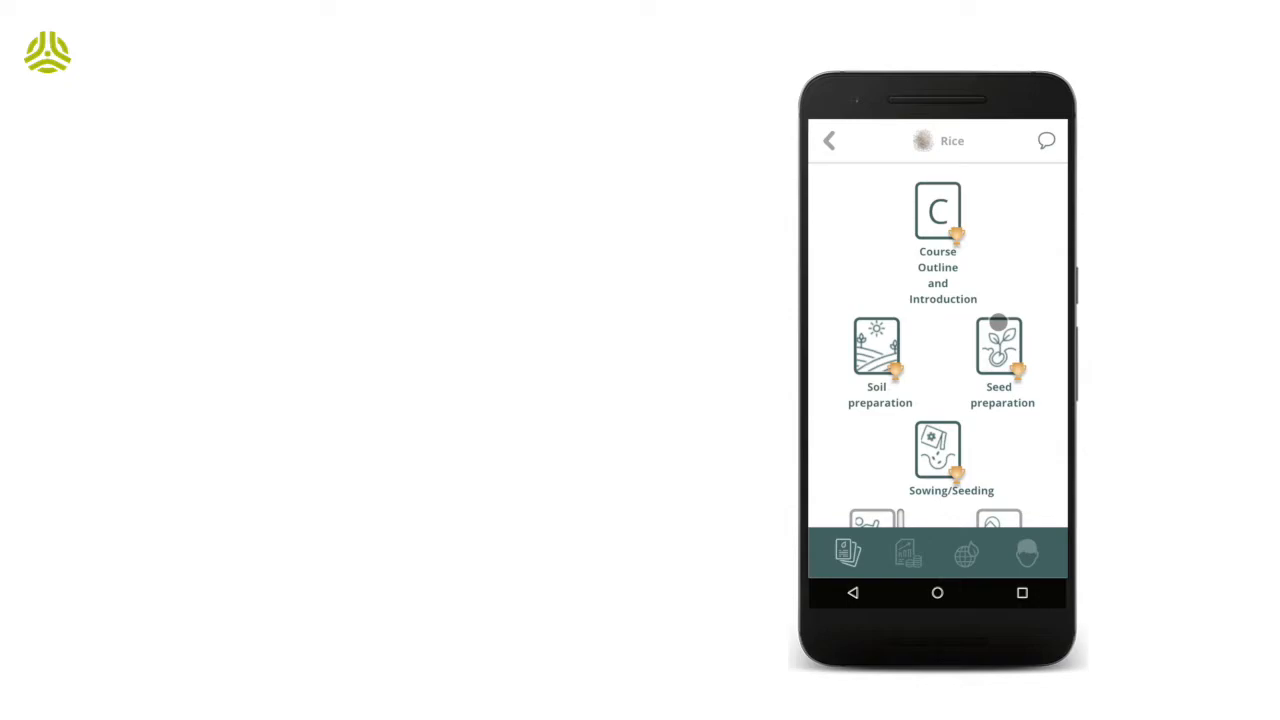
pyautogui.scroll(3)
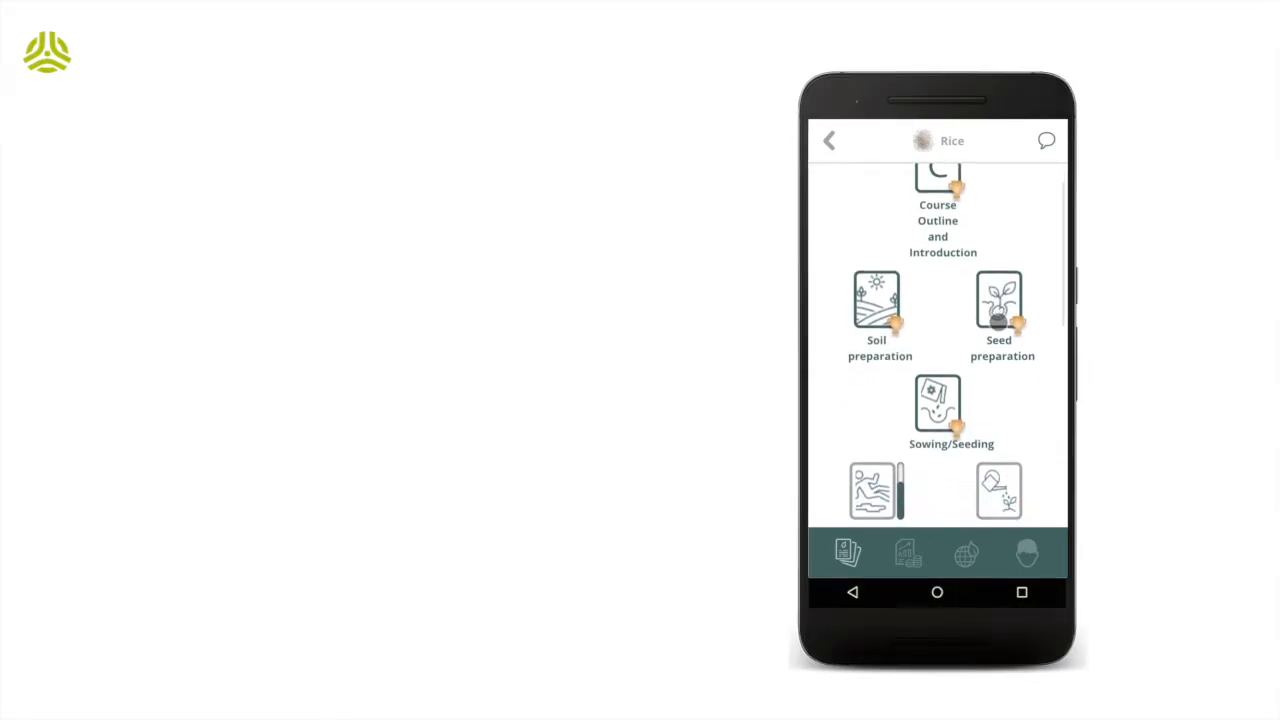
pyautogui.scroll(3)
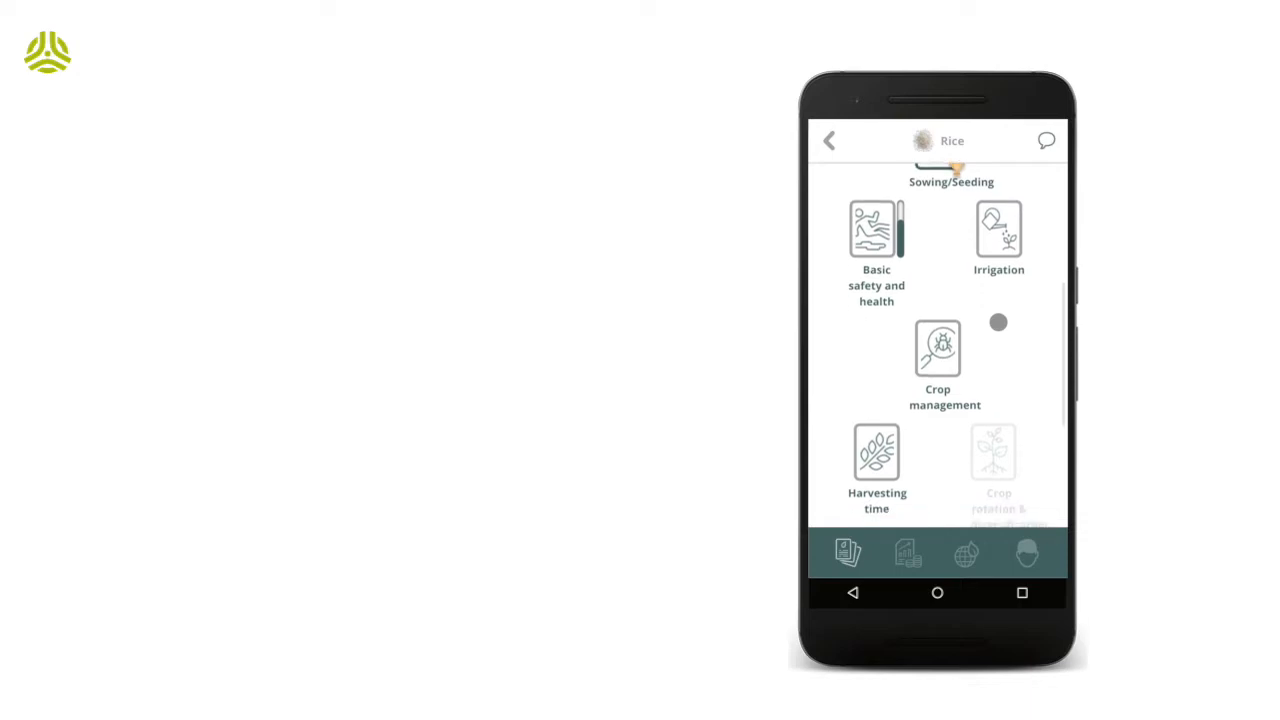
pyautogui.scroll(-3)
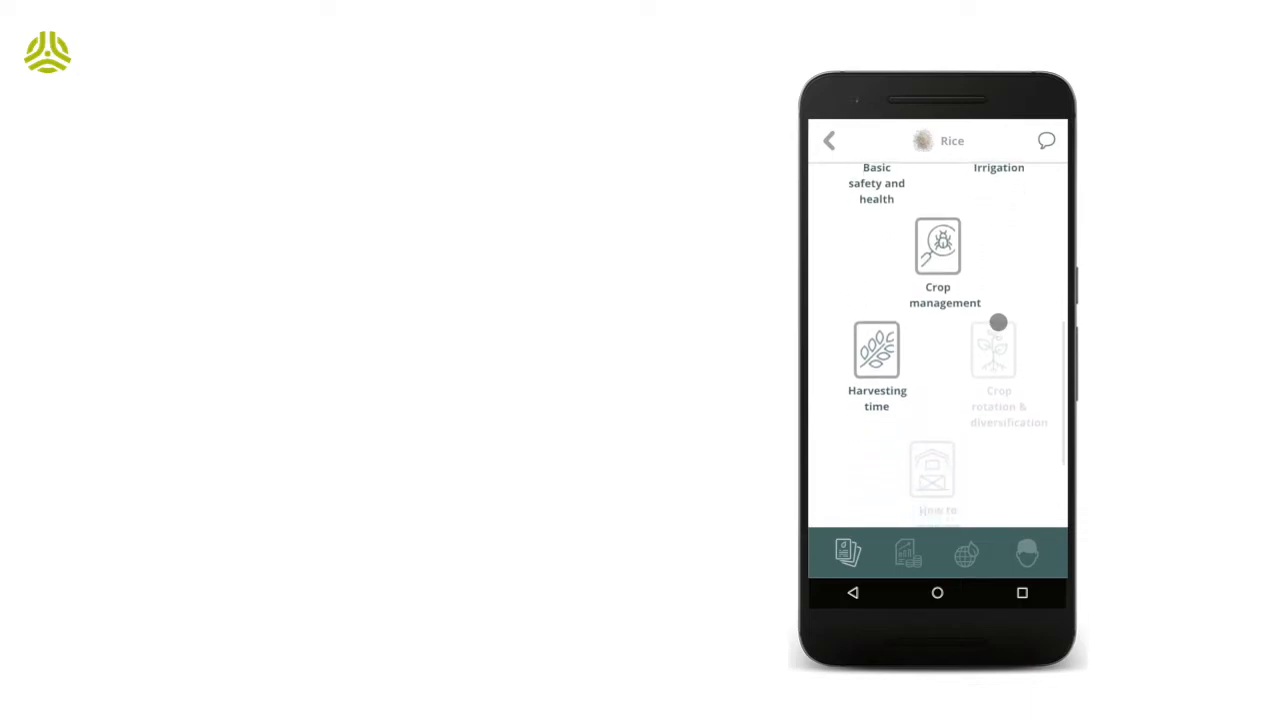
pyautogui.scroll(3)
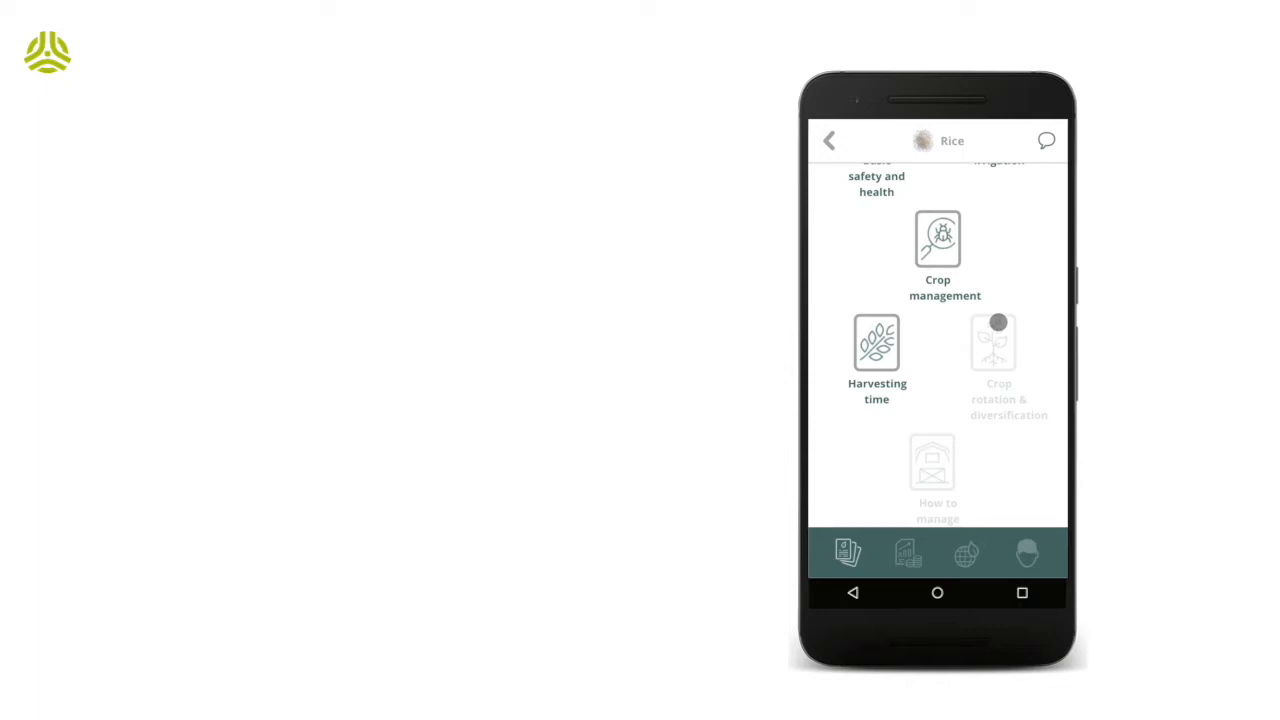
pyautogui.scroll(3)
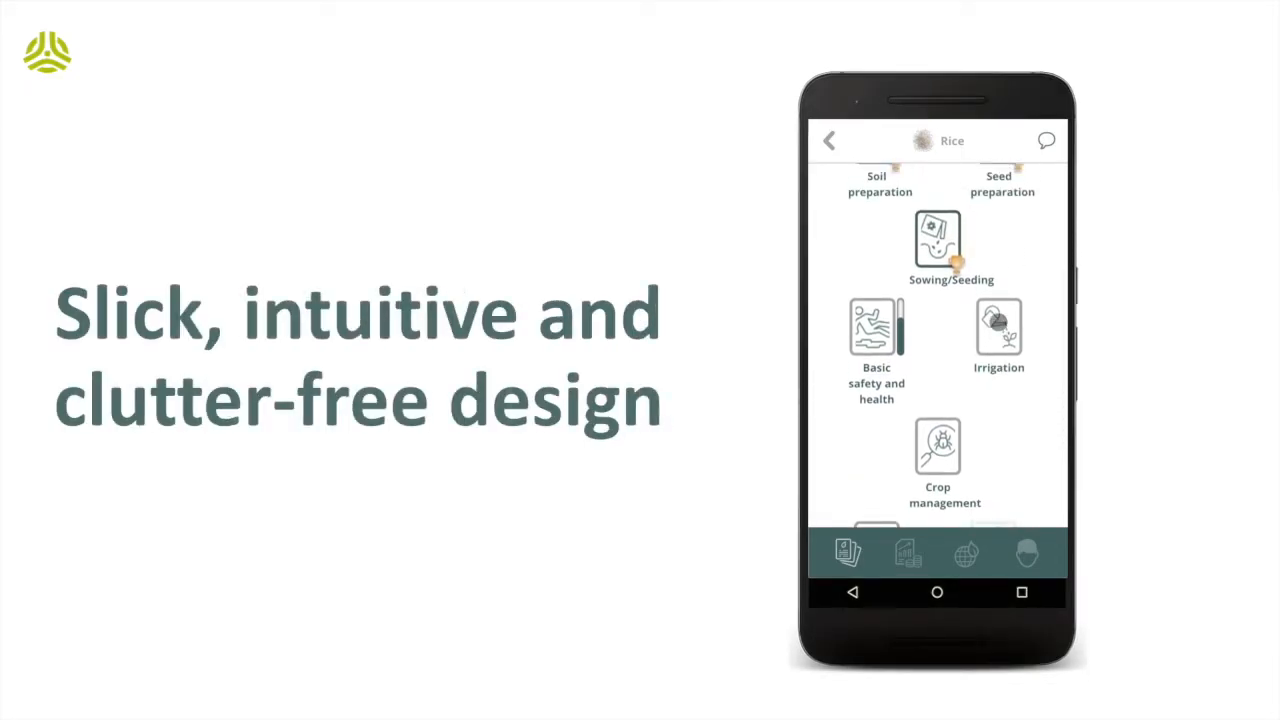
pyautogui.scroll(-3)
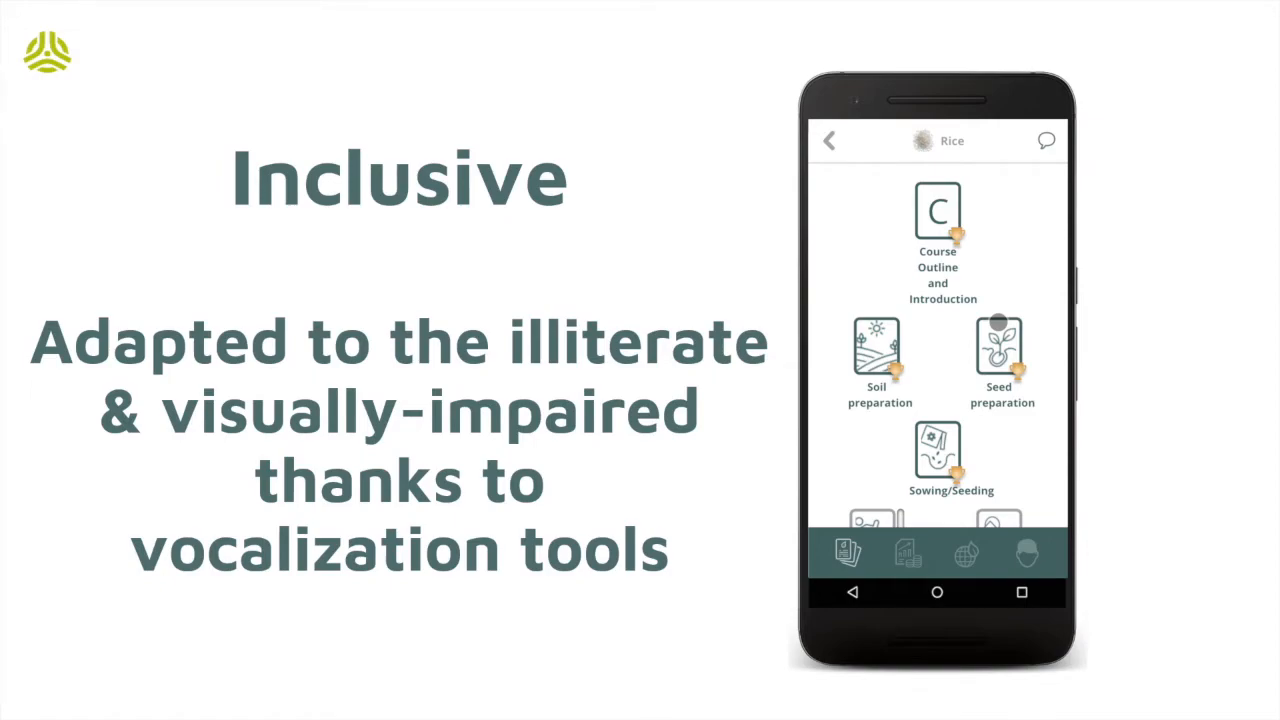
# Step: Have the course title read aloud, then choose the Irrigation chapter
pyautogui.click(952, 140)
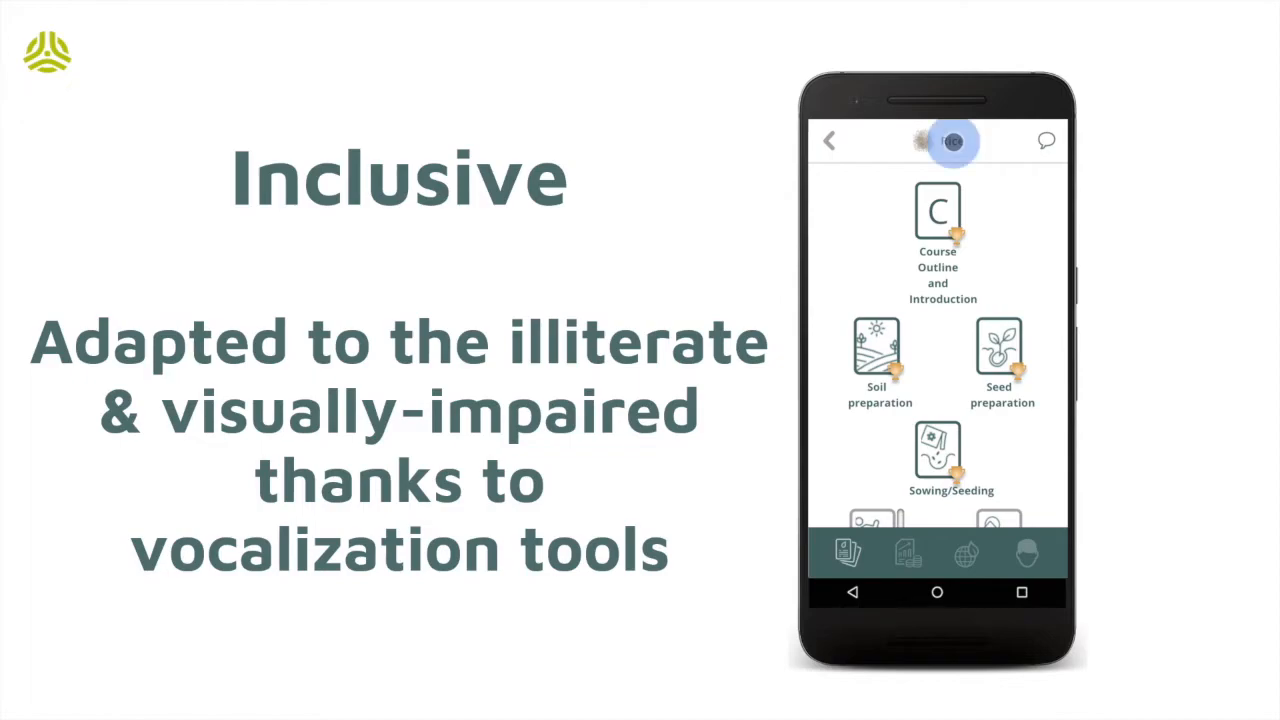
pyautogui.scroll(-3)
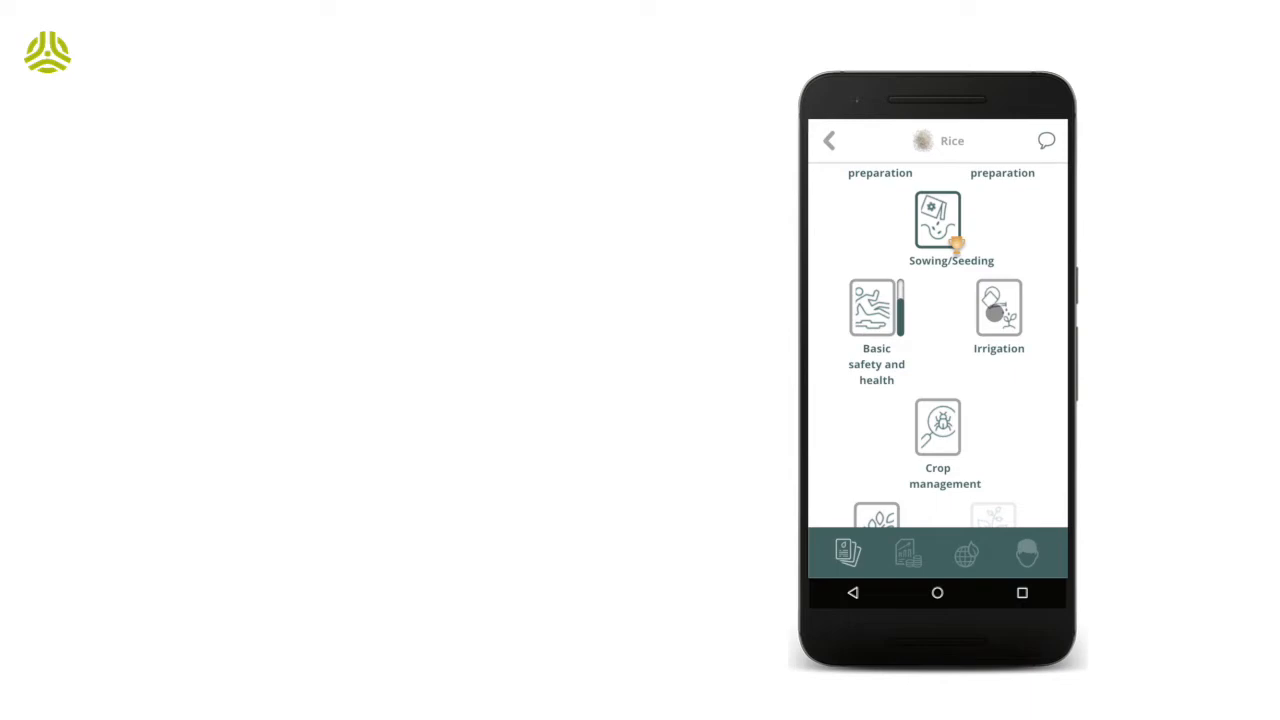
pyautogui.click(998, 310)
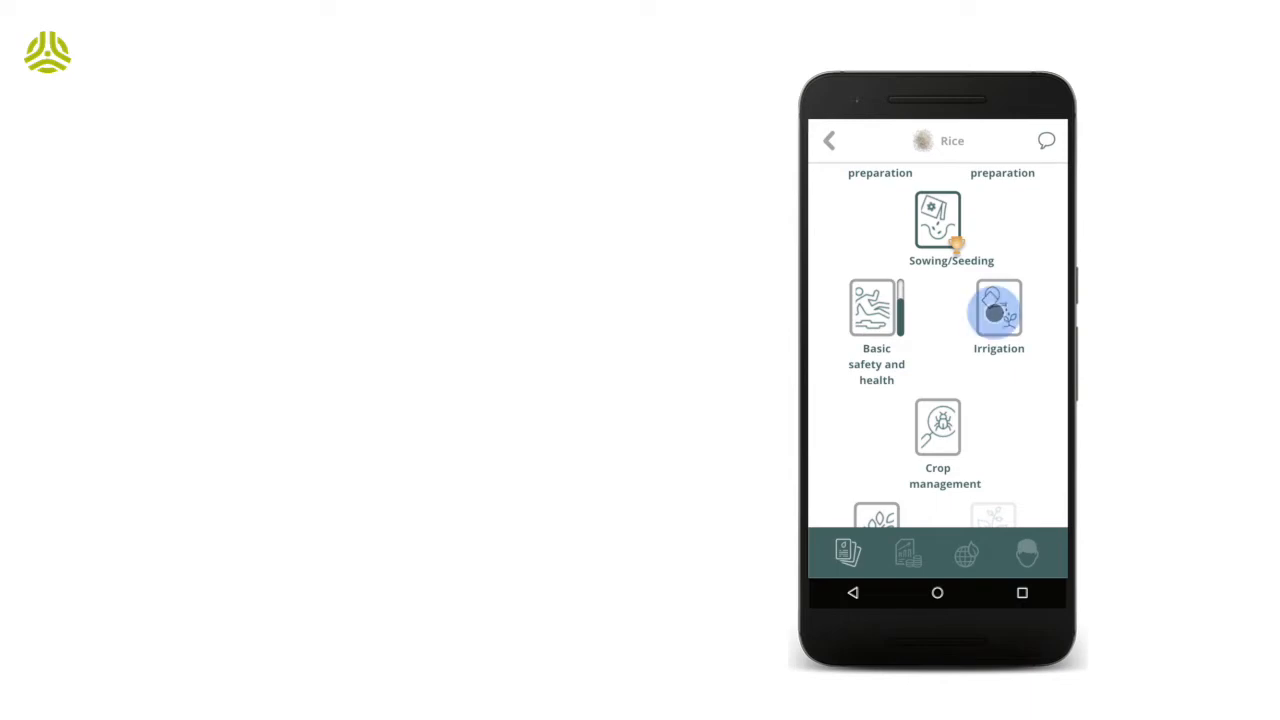
# Step: Start the Irrigation lessons and advance through Water Control to the Tools section
pyautogui.click(997, 315)
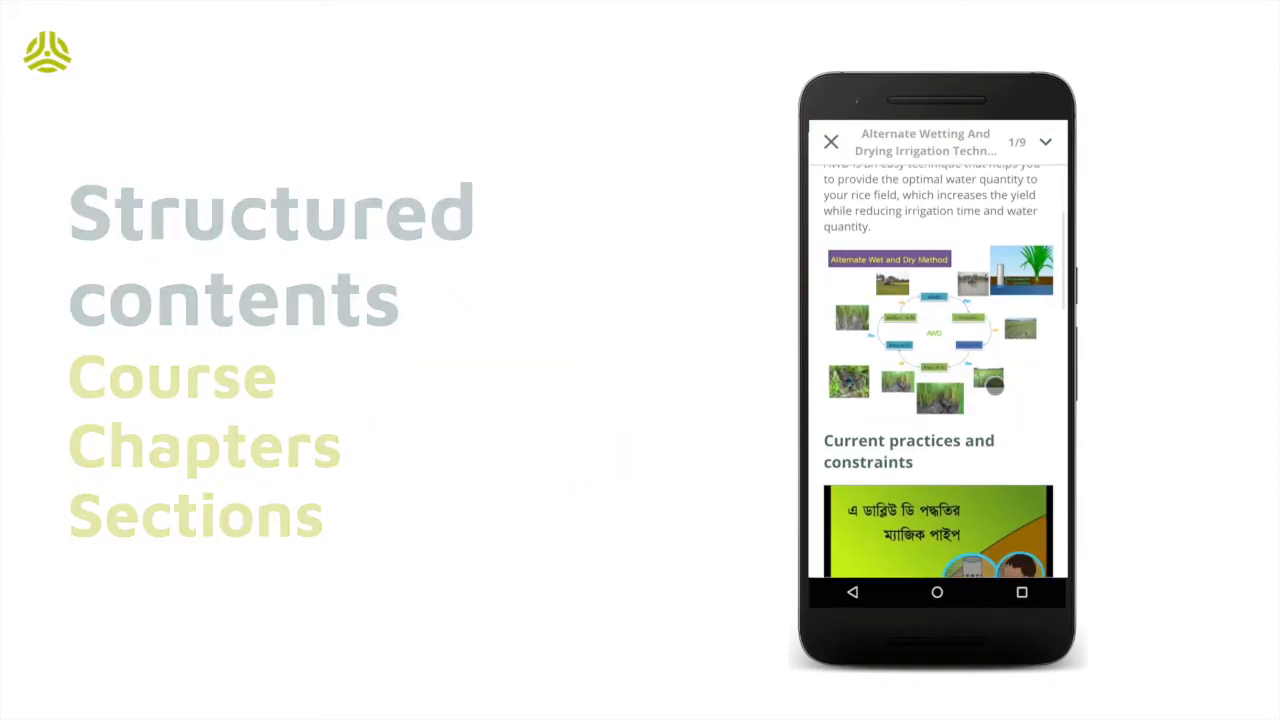
pyautogui.scroll(-3)
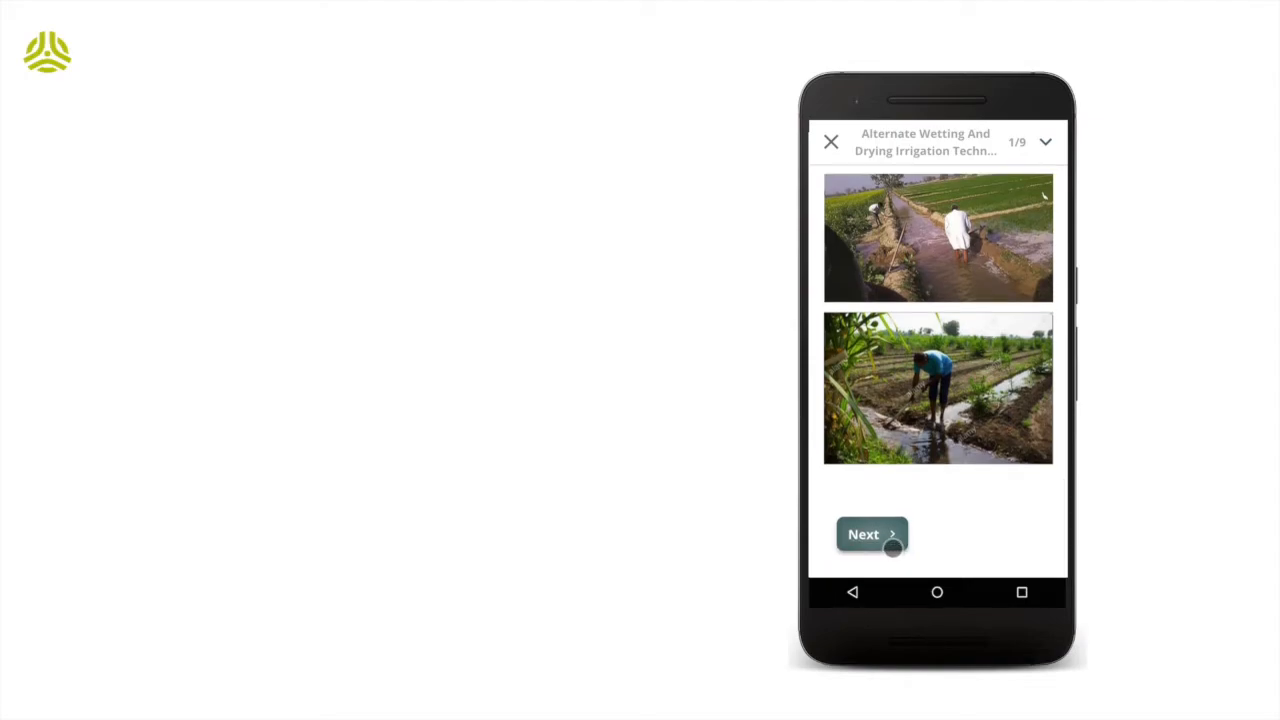
pyautogui.click(871, 534)
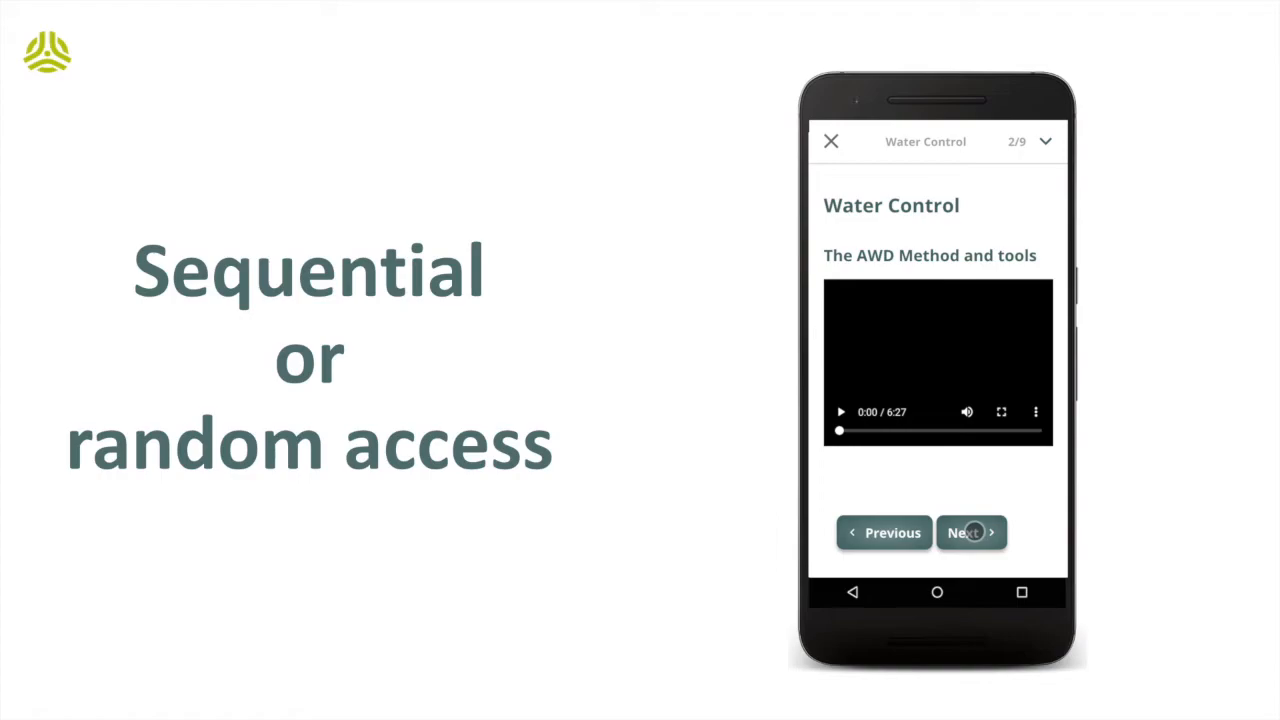
pyautogui.click(966, 532)
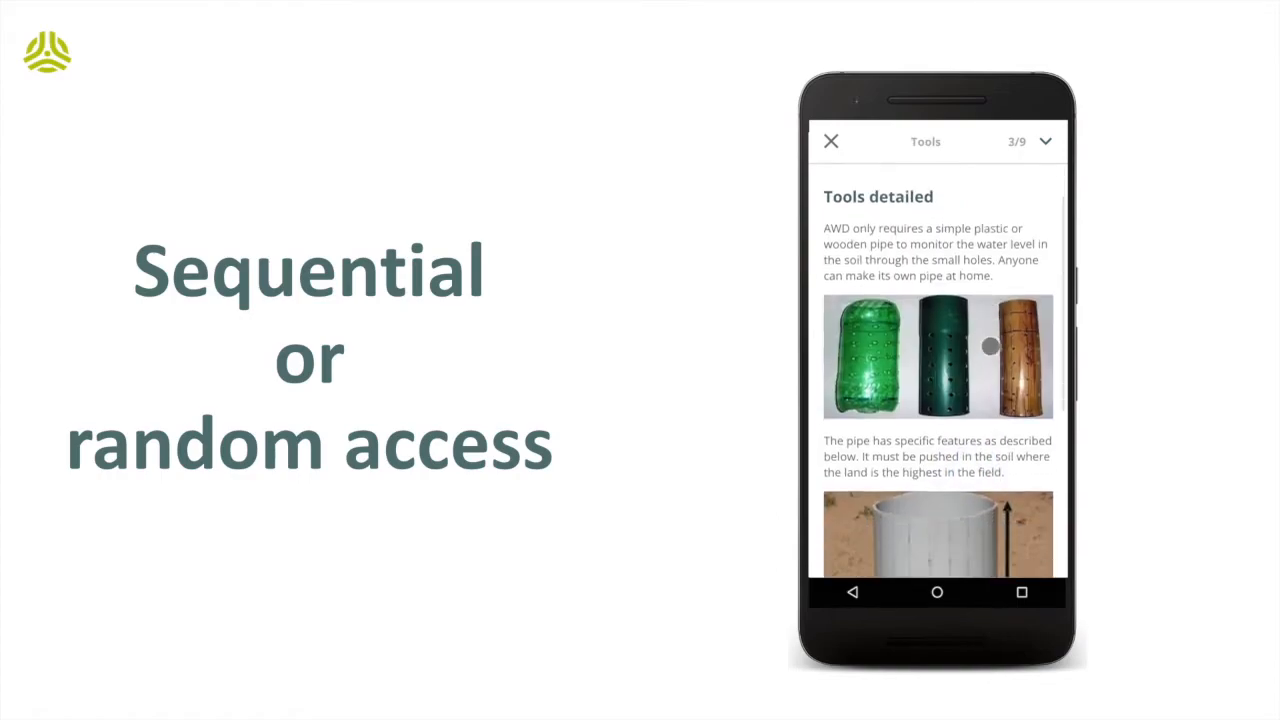
# Step: Jump to section 5 of 9, Do / Dont do, via the header section list
pyautogui.click(1044, 141)
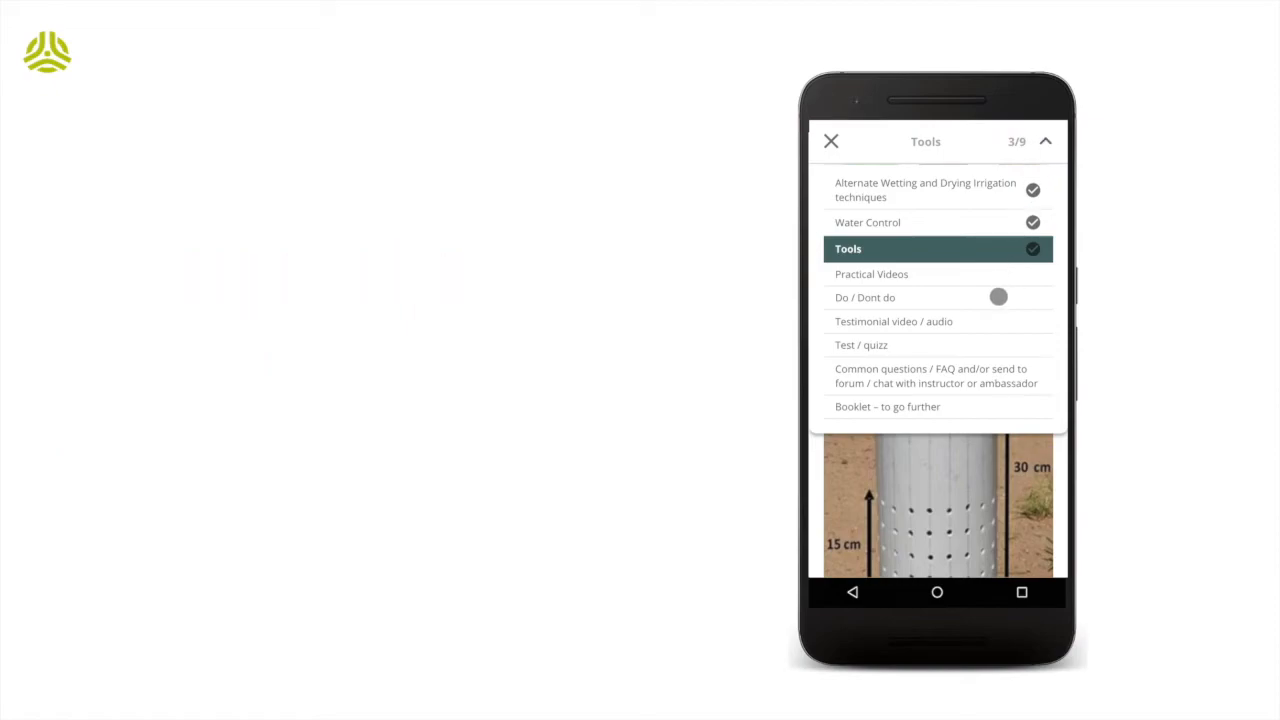
pyautogui.click(865, 297)
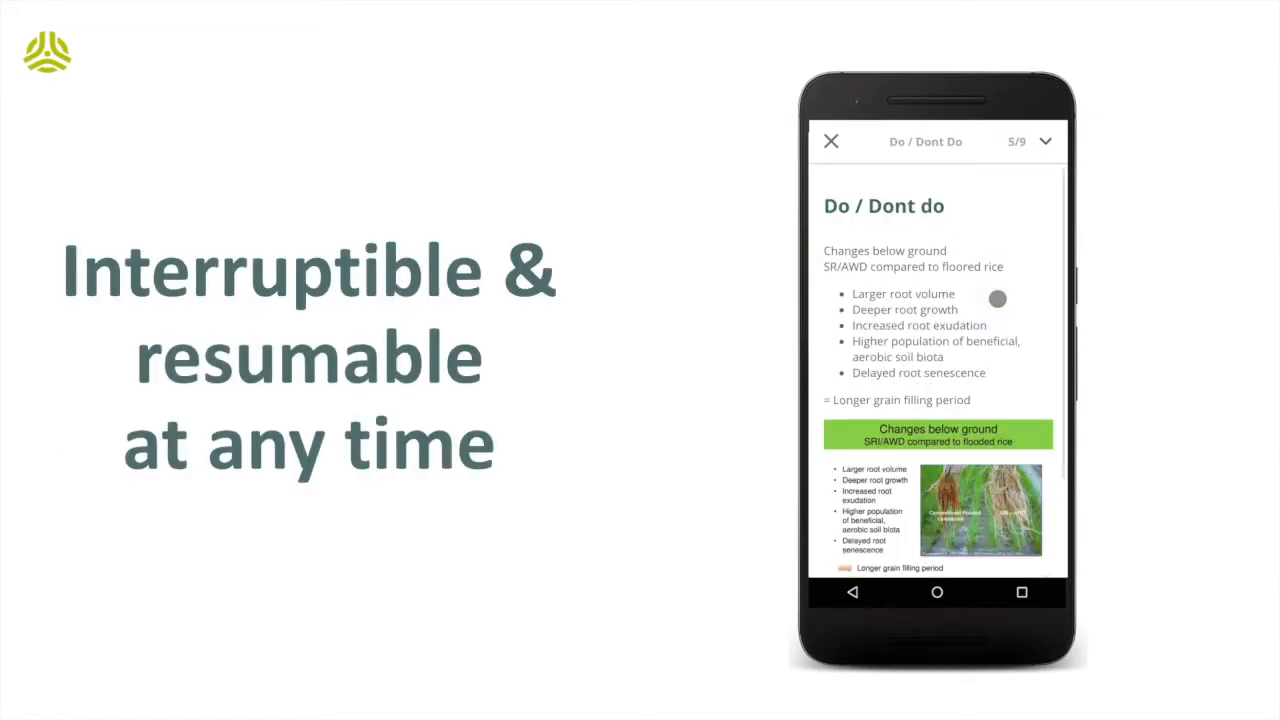
pyautogui.click(831, 141)
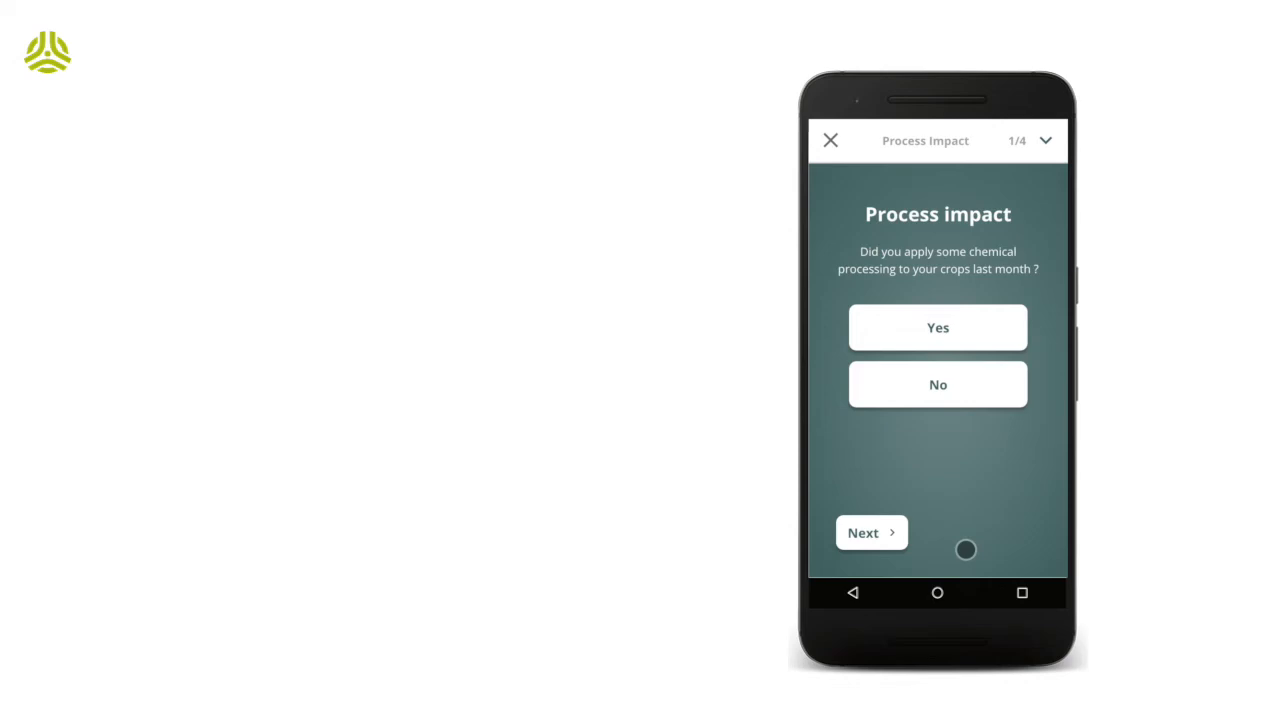
# Step: Answer the process questions with Bactericidals as main process and 234 m3 water usage
pyautogui.click(937, 327)
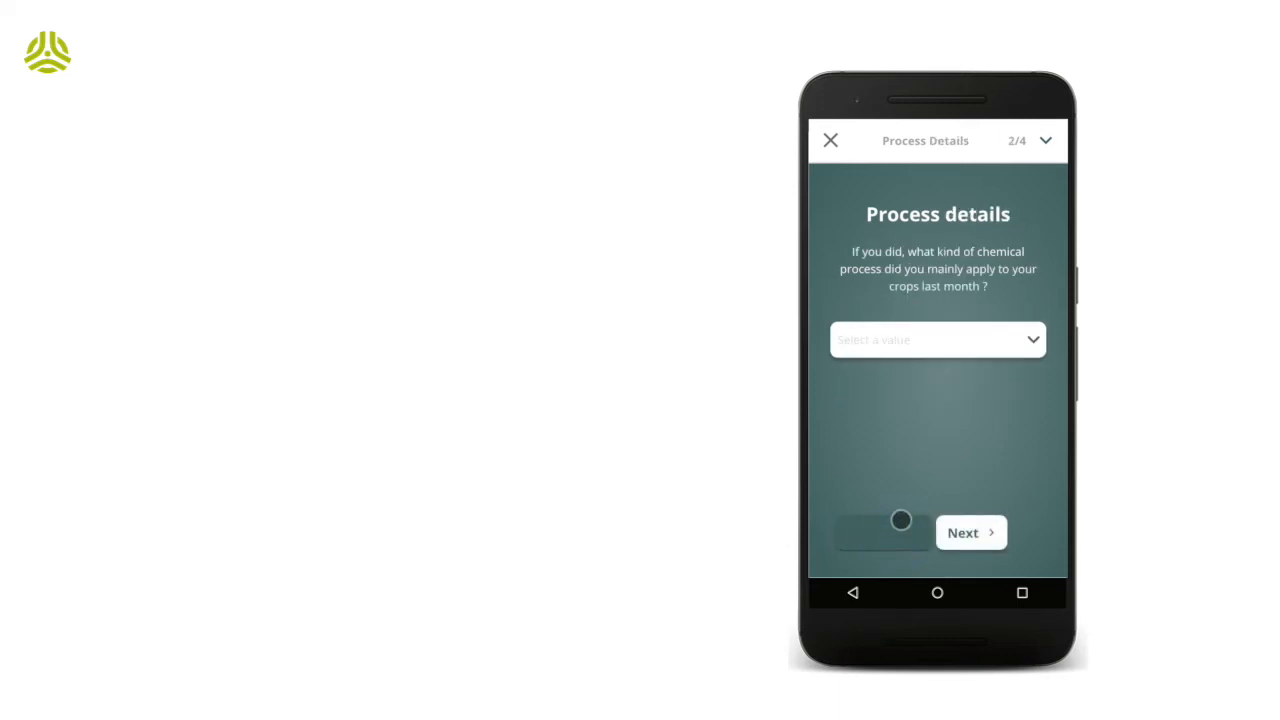
pyautogui.click(937, 339)
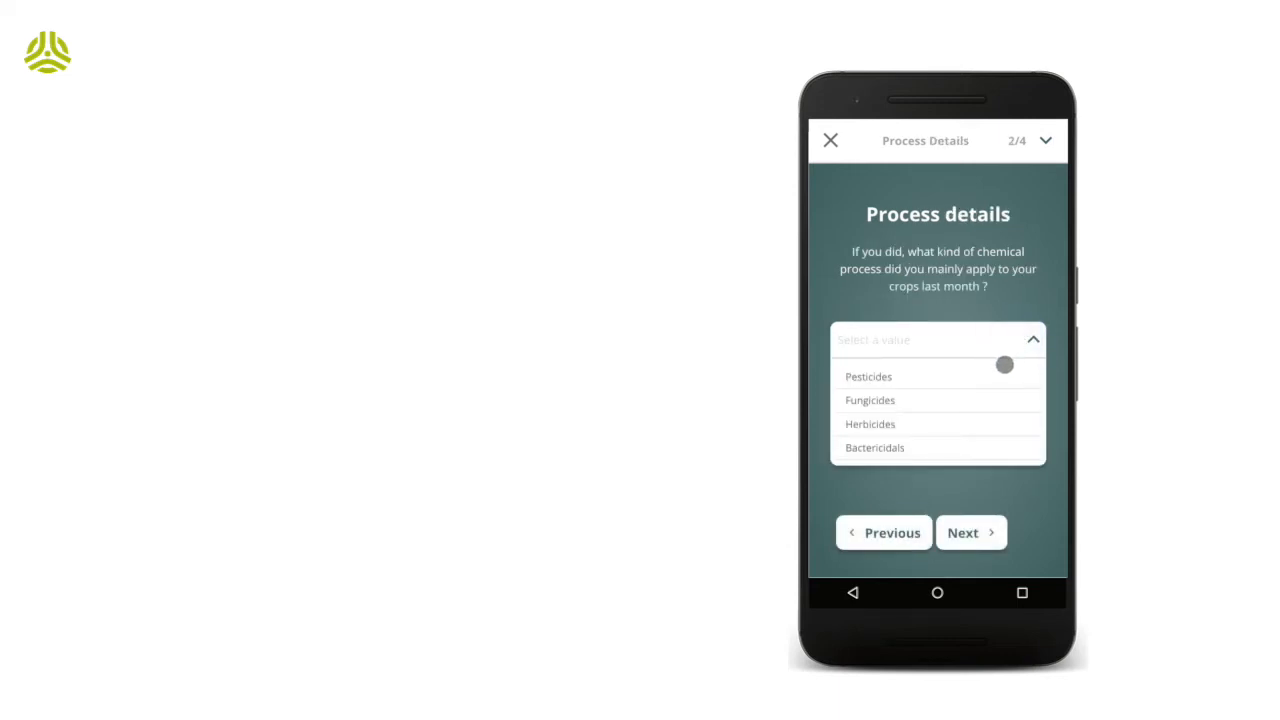
pyautogui.click(875, 447)
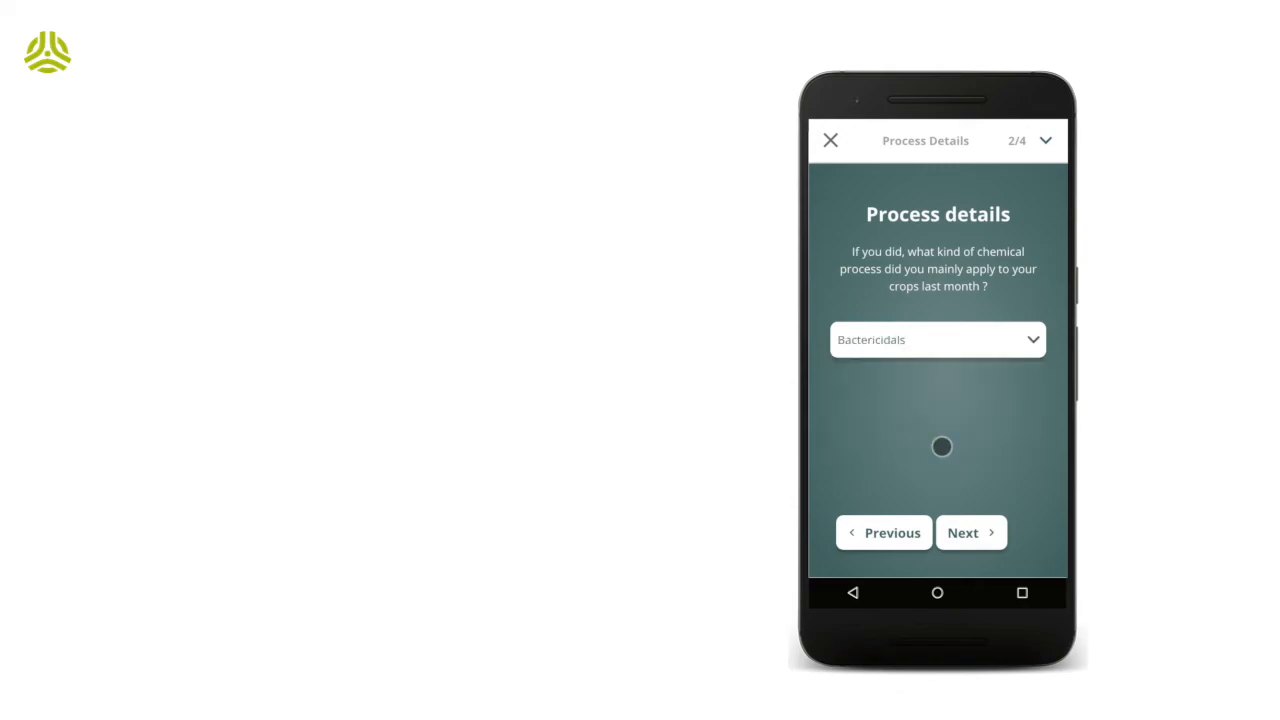
pyautogui.click(969, 532)
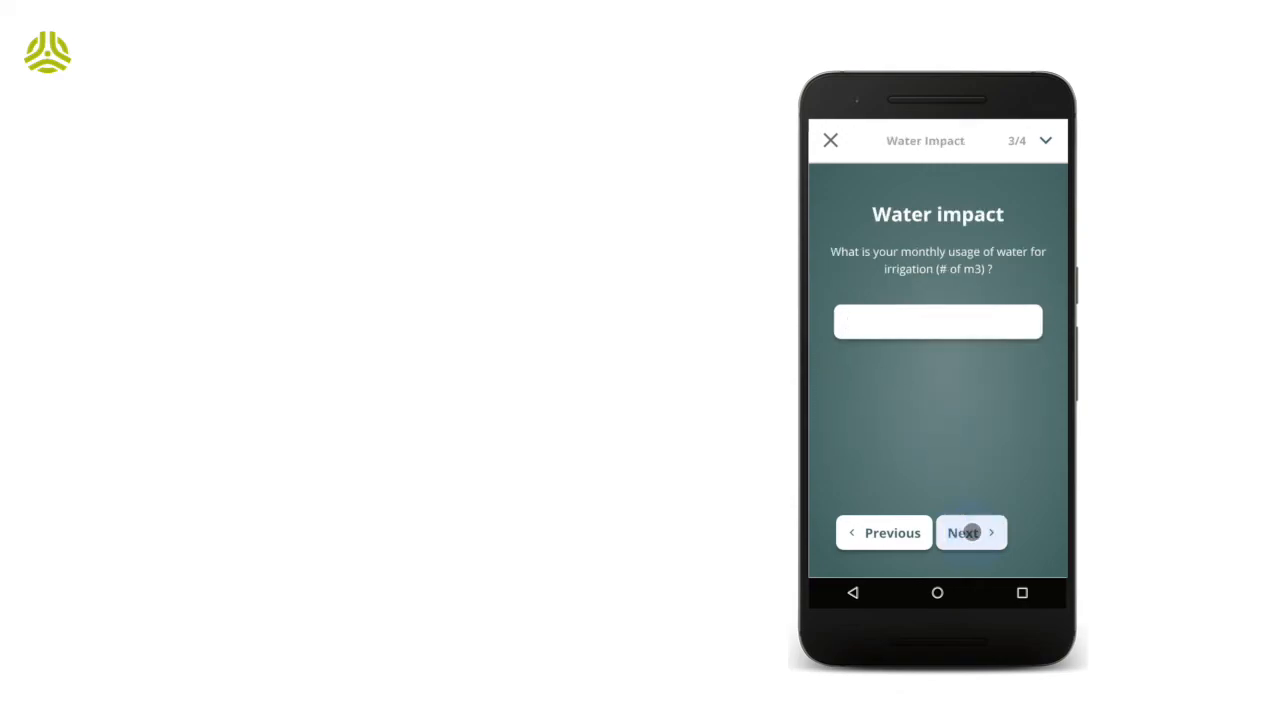
pyautogui.write('234')
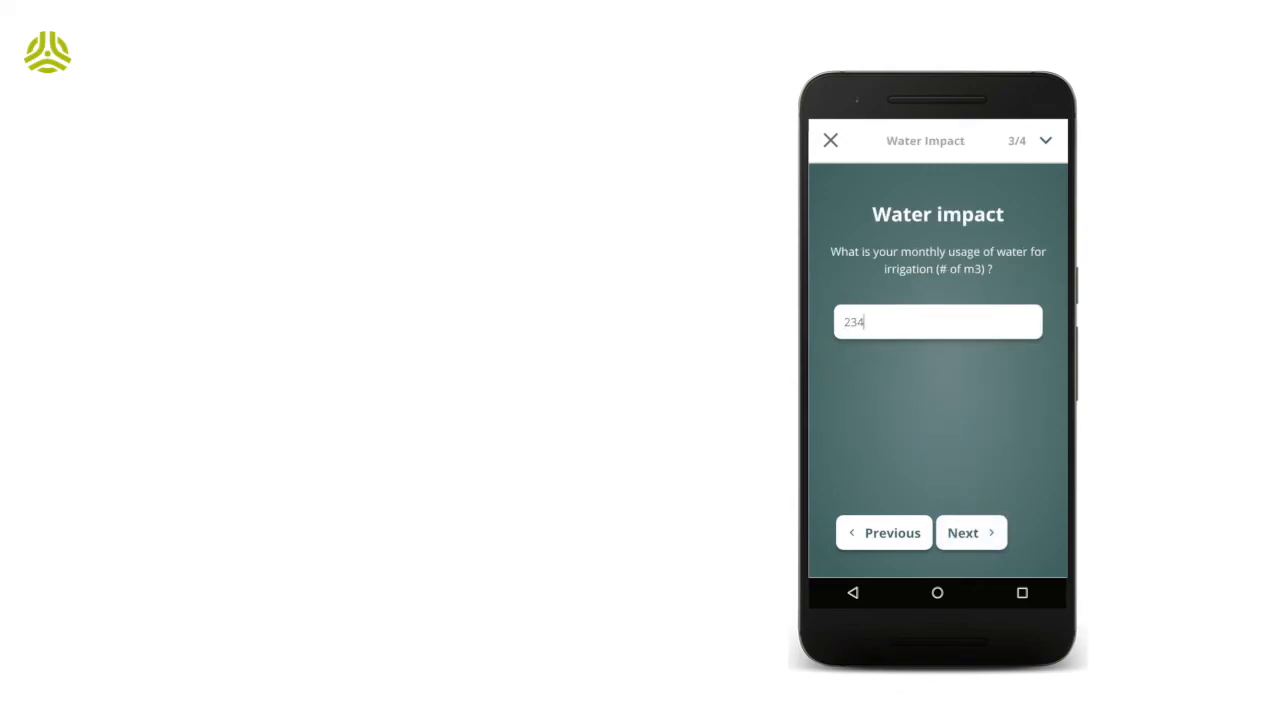
# Step: Tick Community water network and Shared irrigation channels, then submit the survey
pyautogui.click(969, 532)
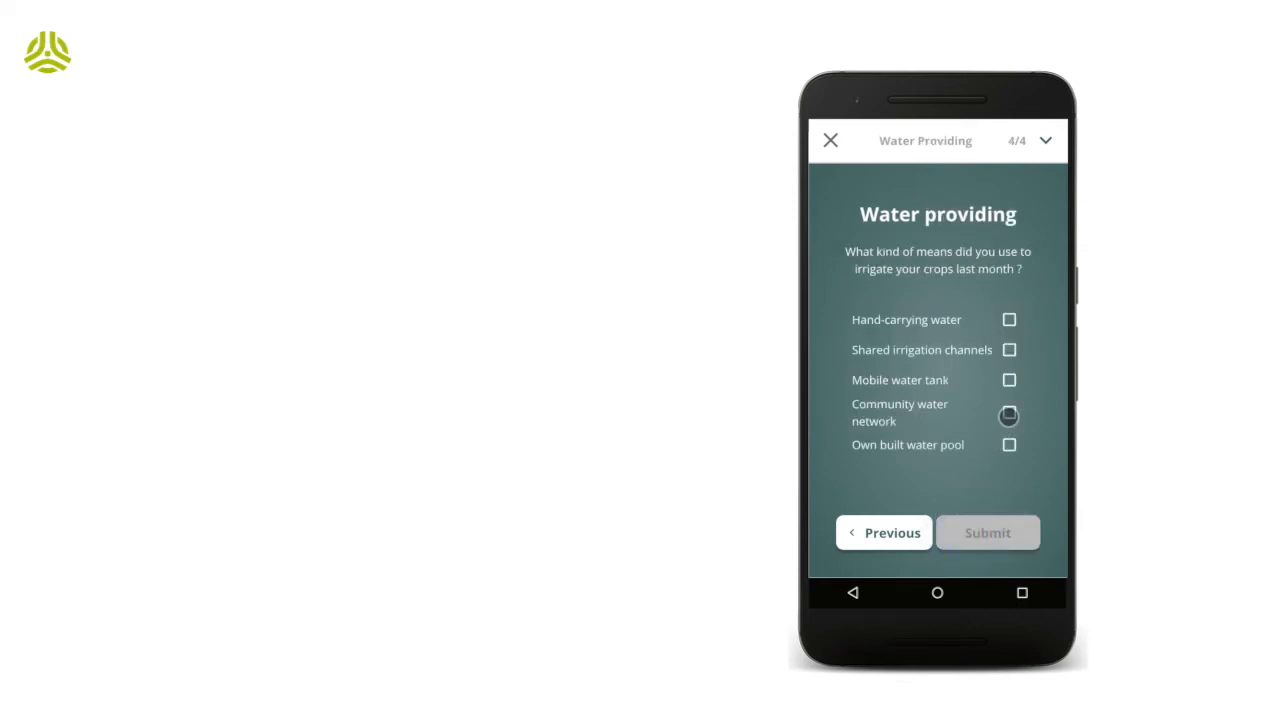
pyautogui.click(1009, 412)
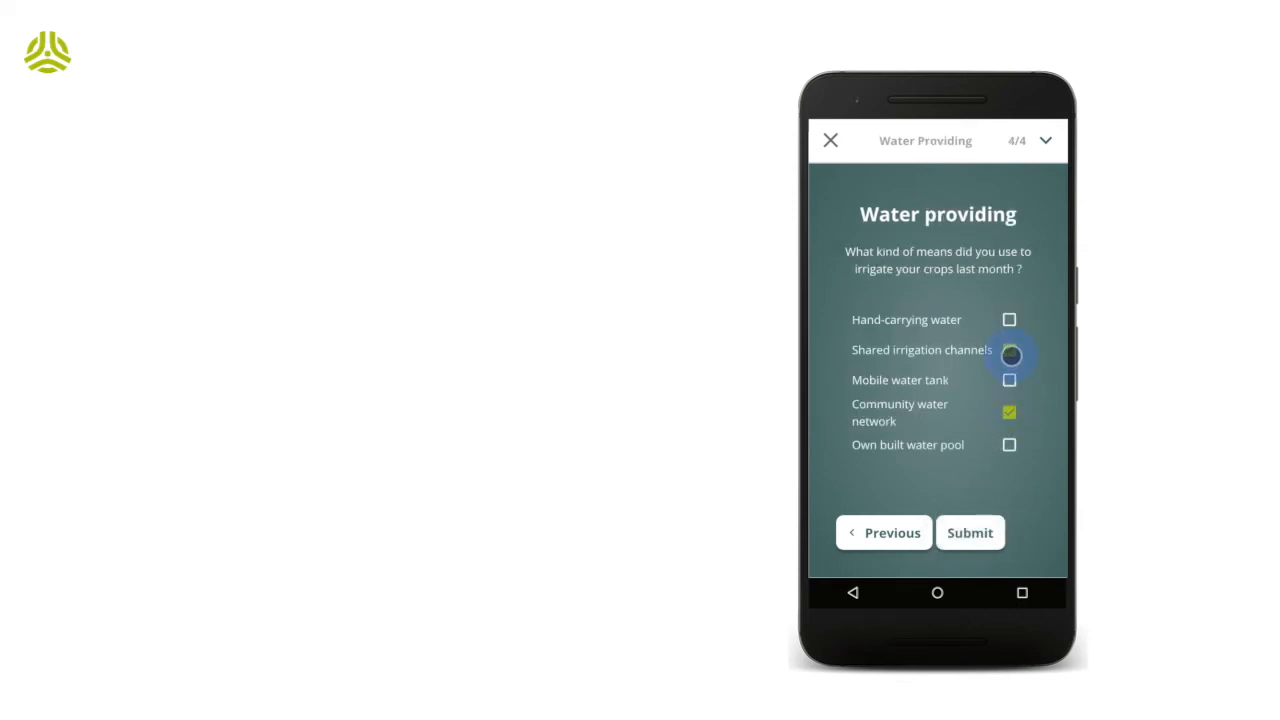
pyautogui.click(1009, 349)
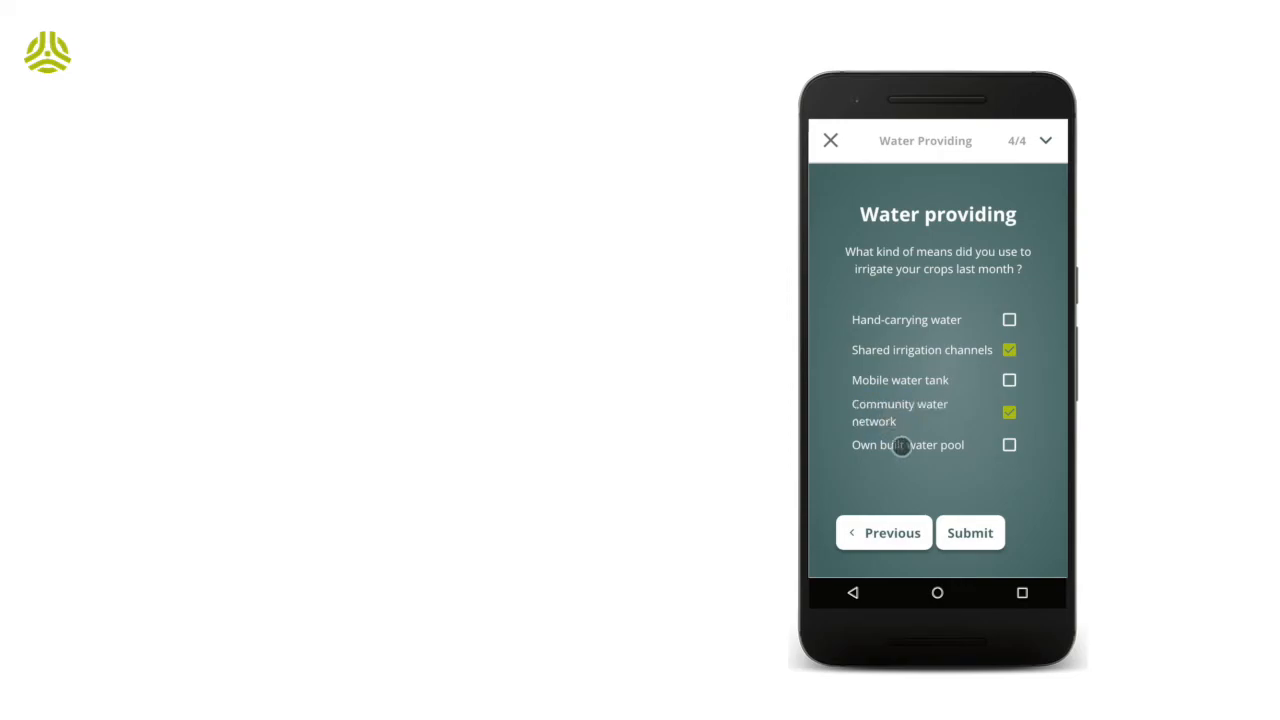
pyautogui.click(969, 532)
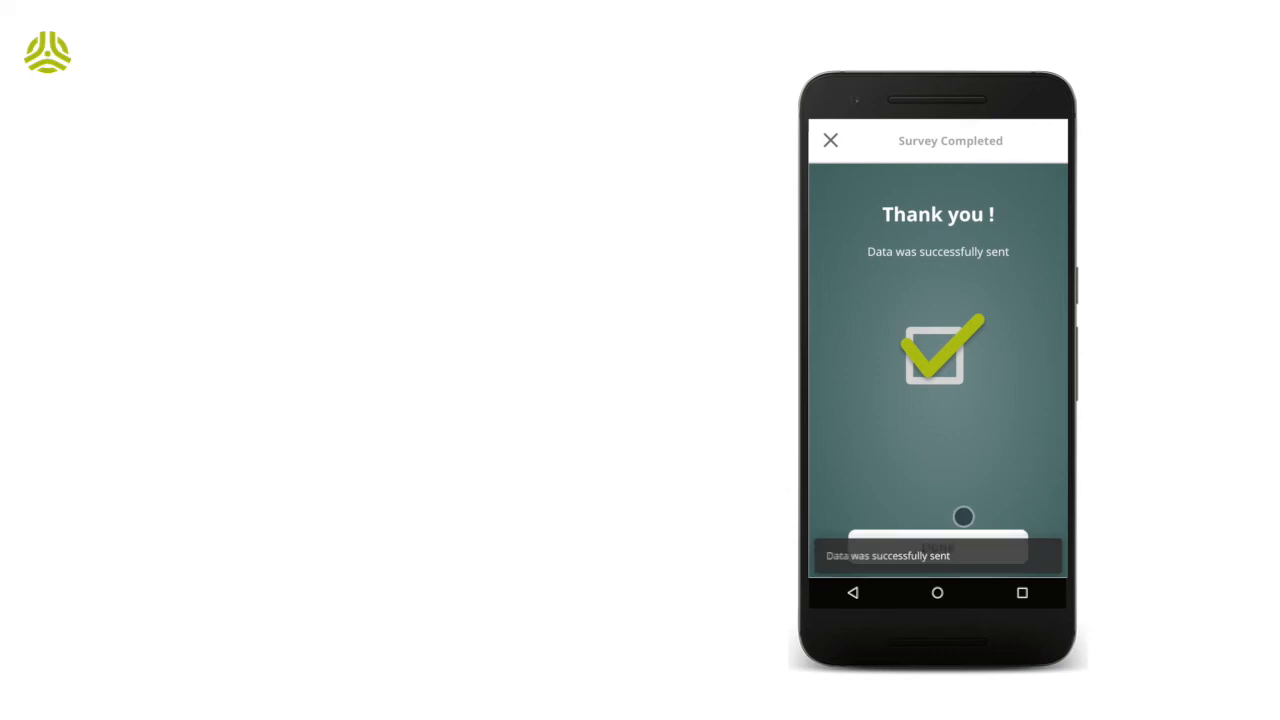
# Step: Answer the sales survey with Local Dealer as buyer and a rice quality, then submit it
pyautogui.click(830, 140)
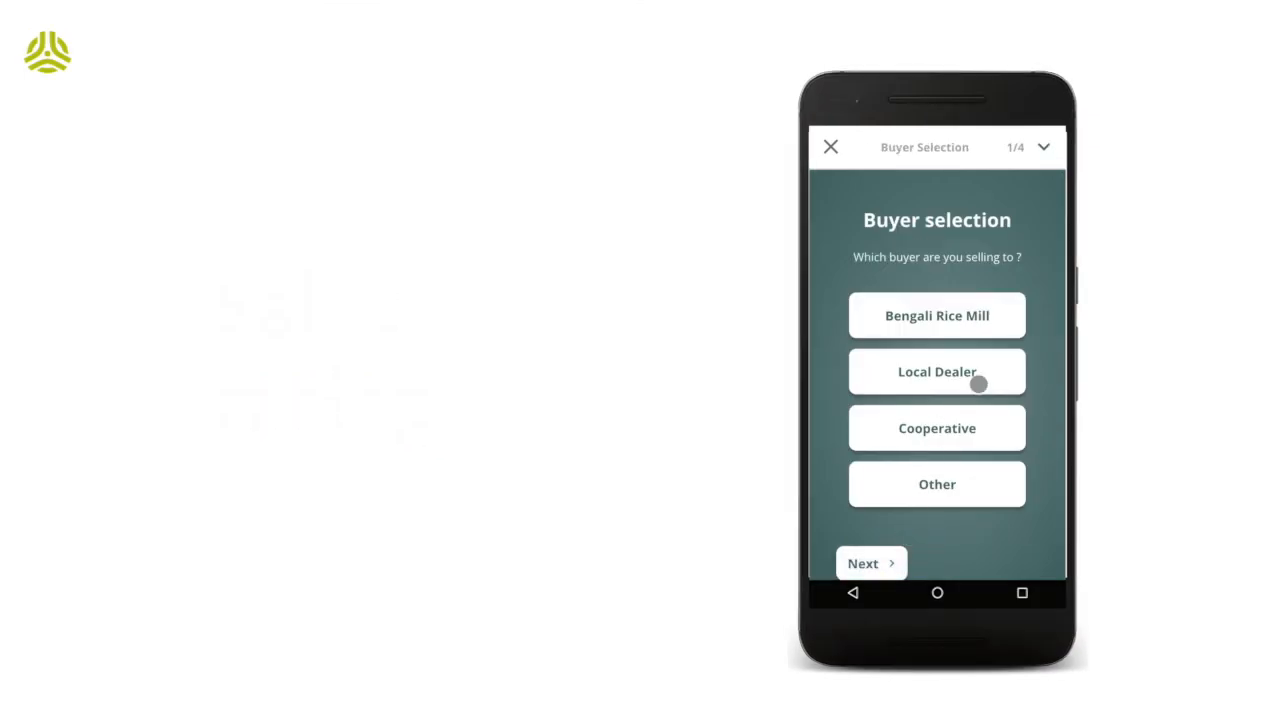
pyautogui.click(937, 371)
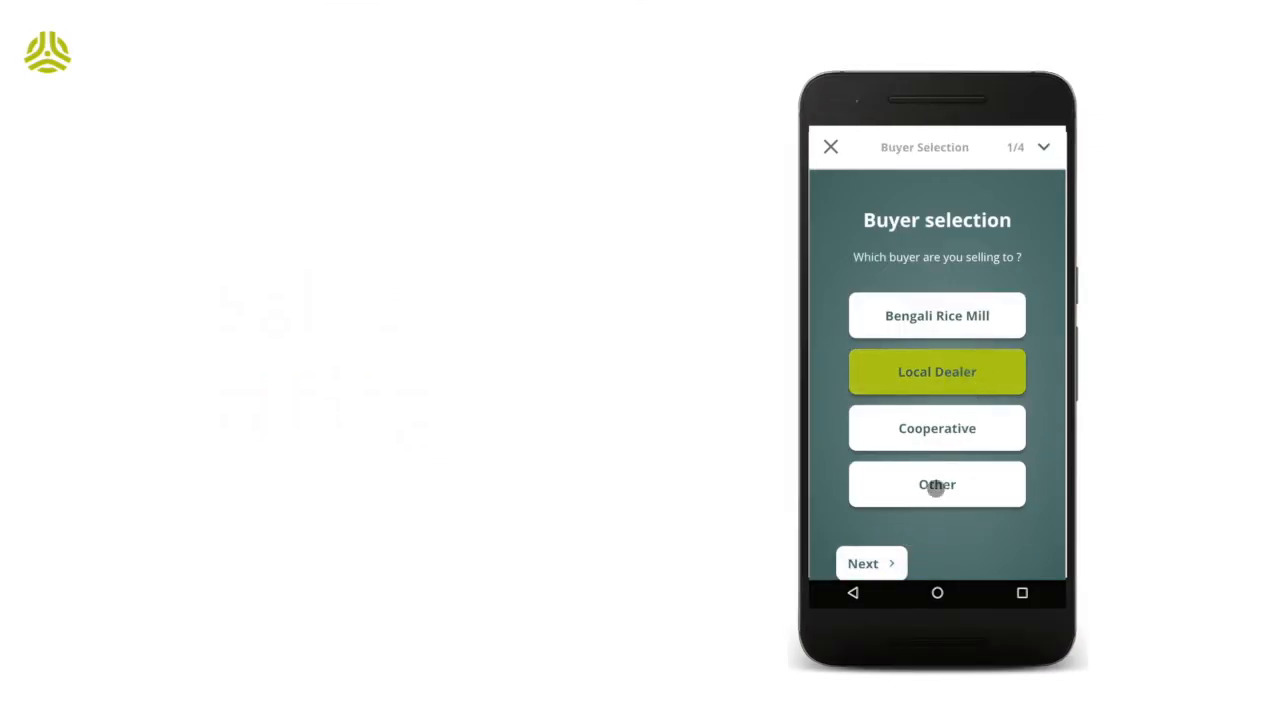
pyautogui.click(870, 563)
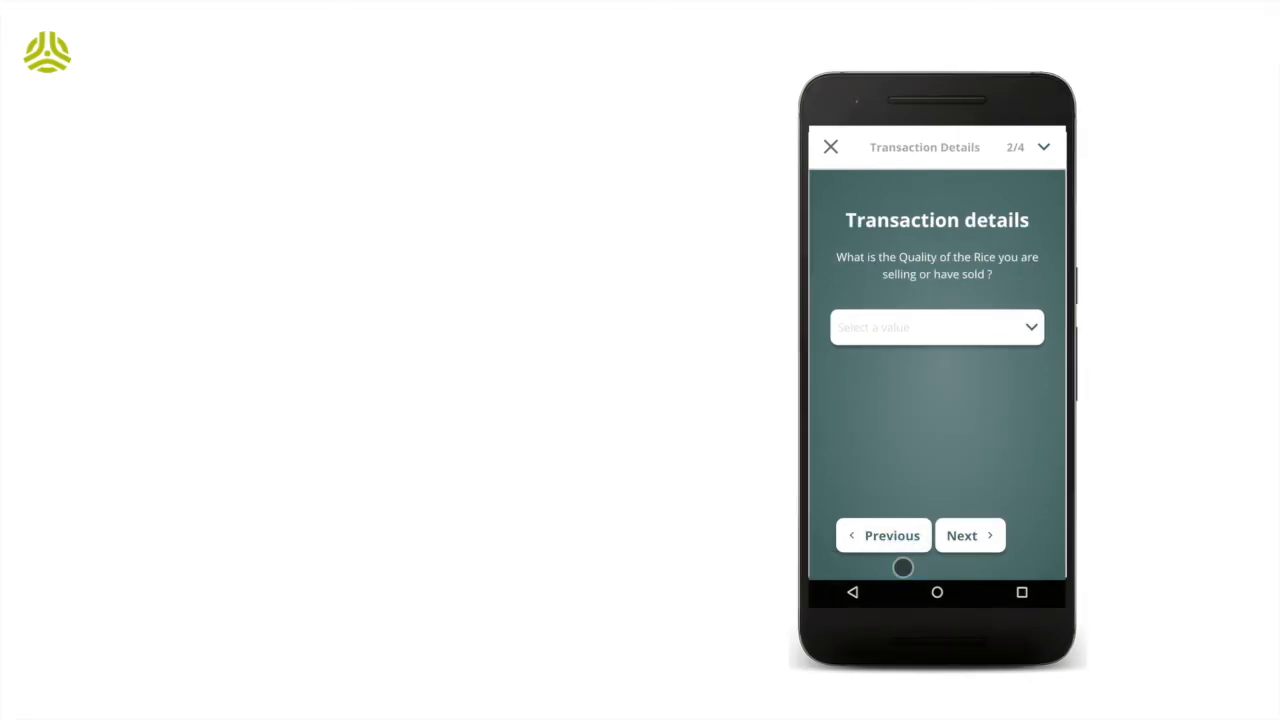
pyautogui.click(936, 327)
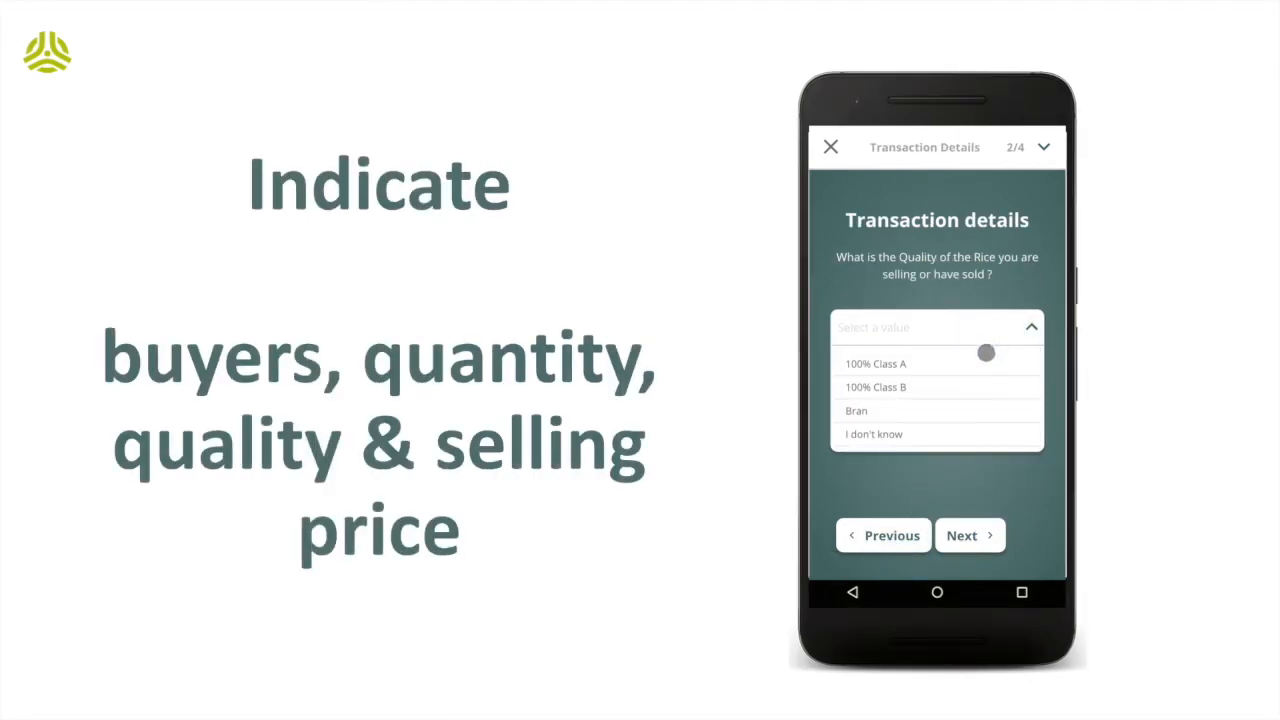
pyautogui.click(961, 535)
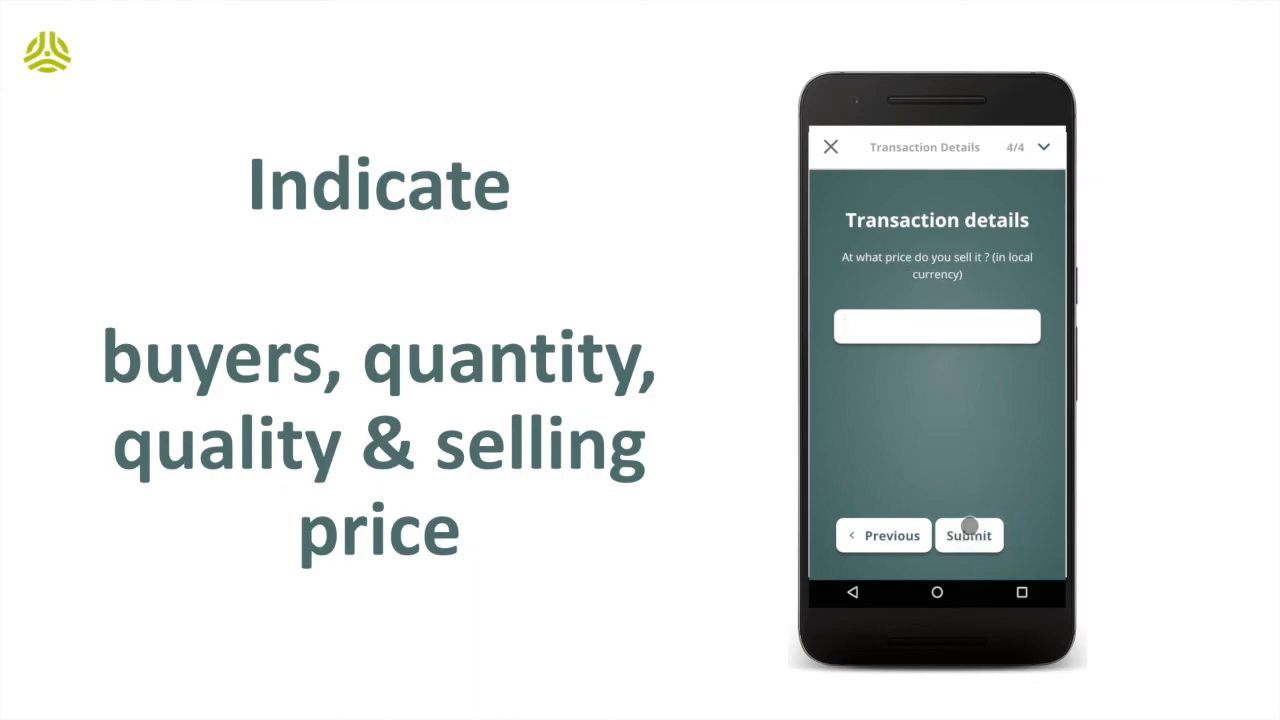
pyautogui.click(968, 535)
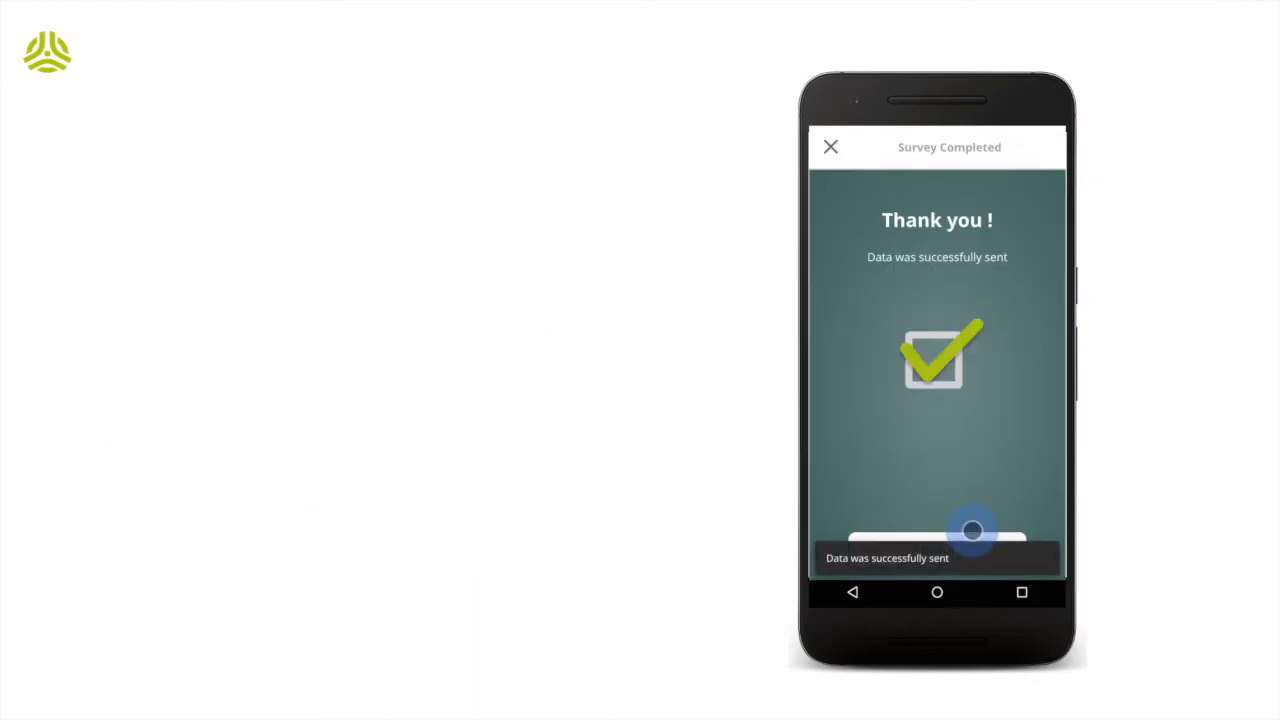